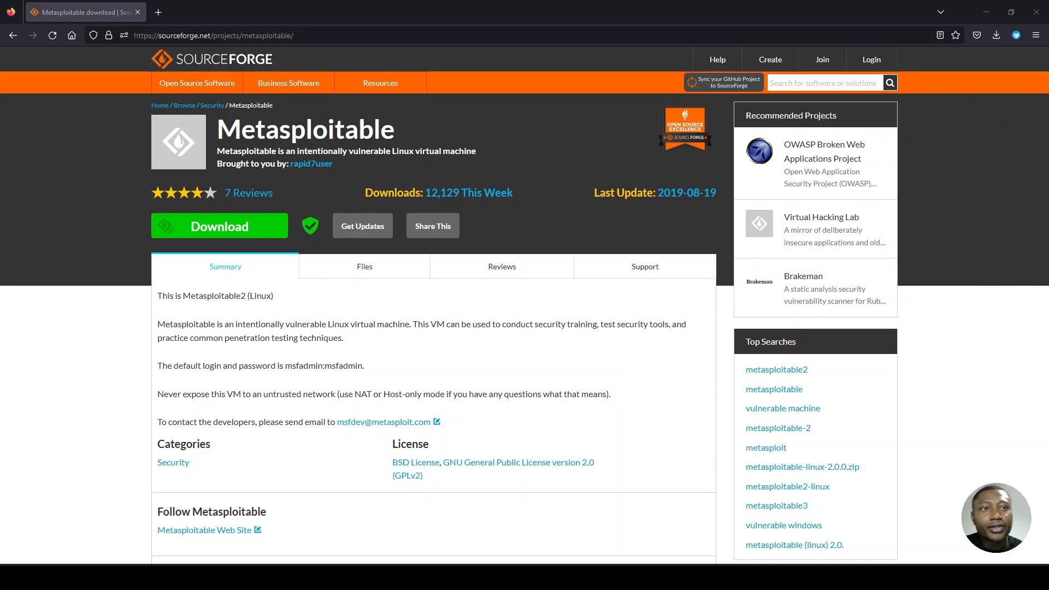
mouse_move(116, 358)
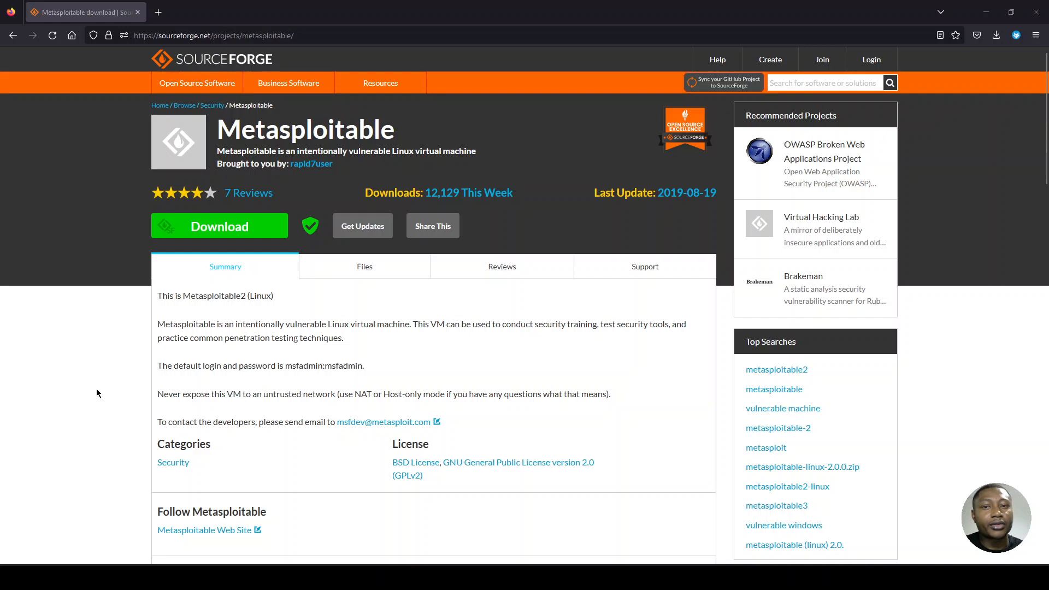
mouse_move(95, 376)
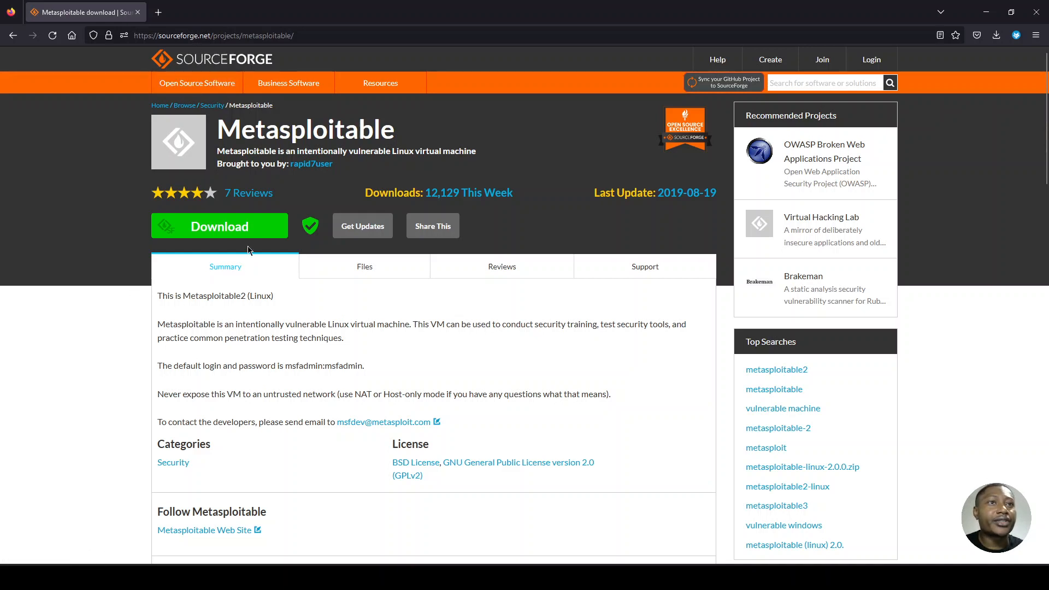
mouse_move(220, 225)
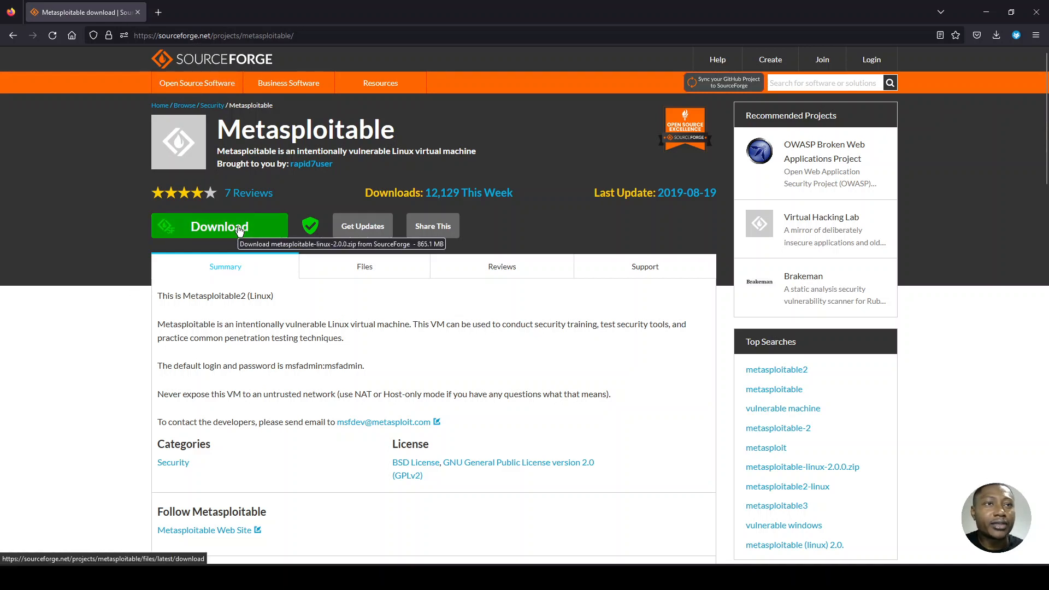
mouse_move(229, 300)
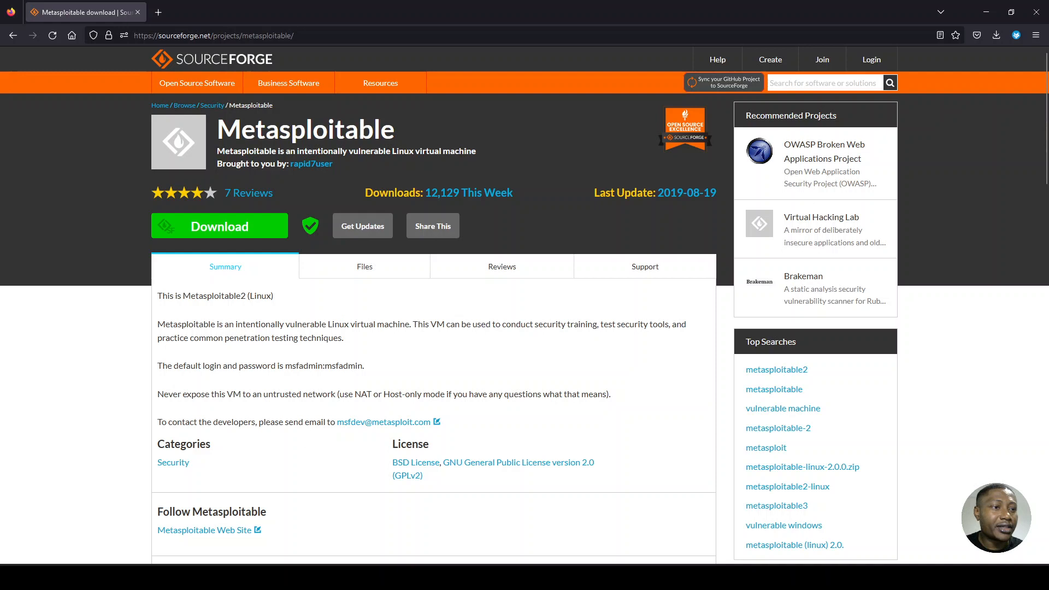
Extract the metasploitable-linux zip via Extract All into the downloads folder
right_click(71, 99)
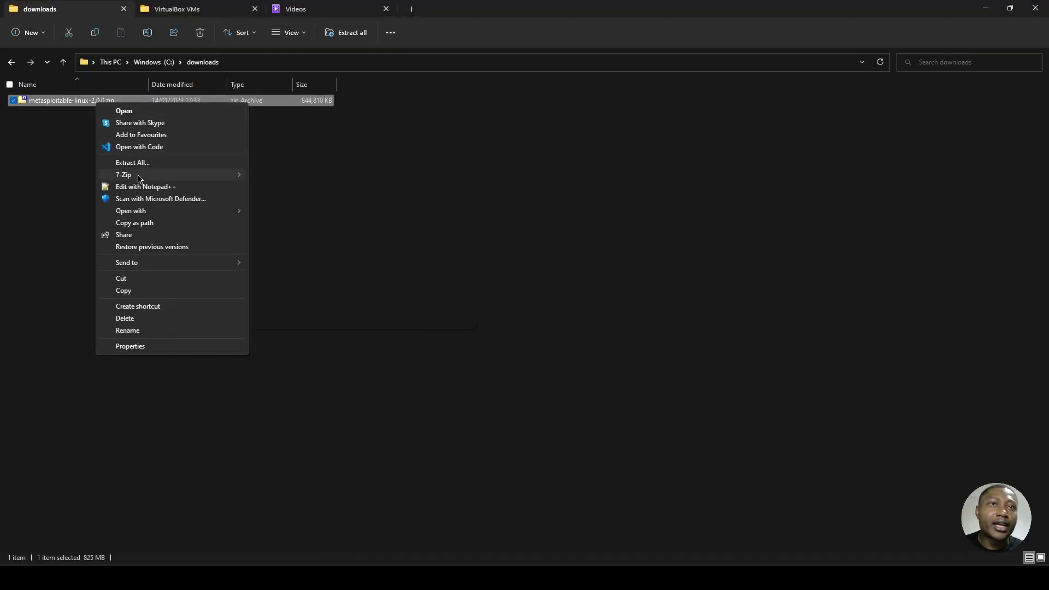
left_click(123, 175)
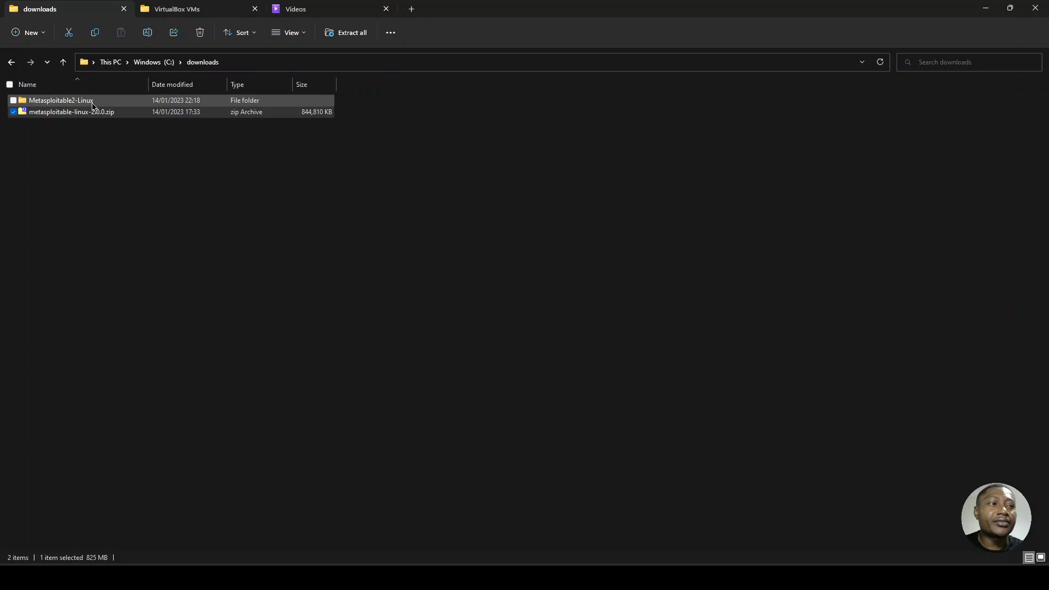
Enter the Metasploitable2-Linux folder and select the Metasploitable.vmdk disk file
double_click(61, 99)
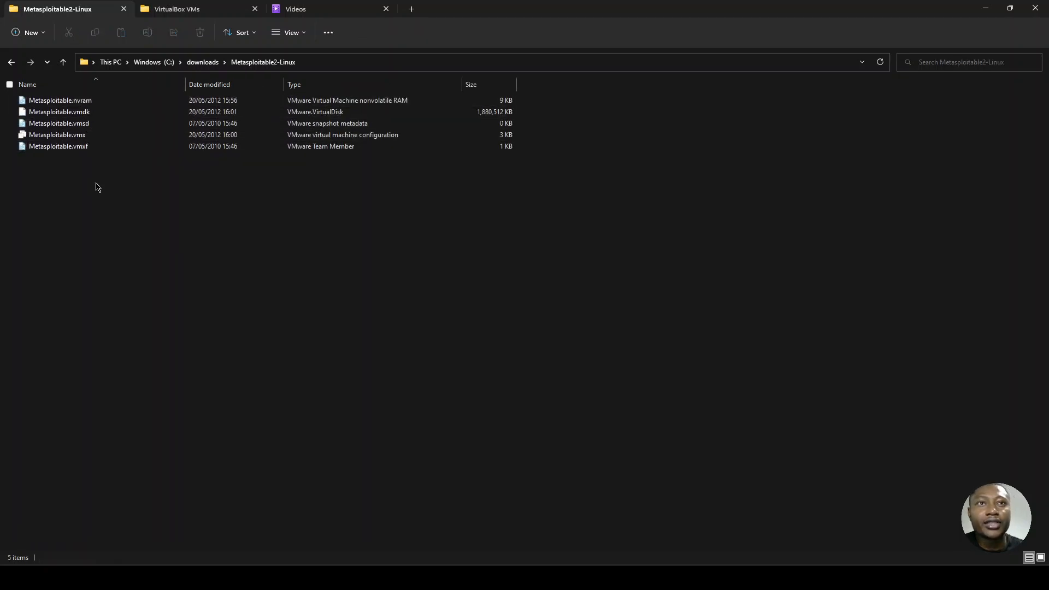
left_click(59, 112)
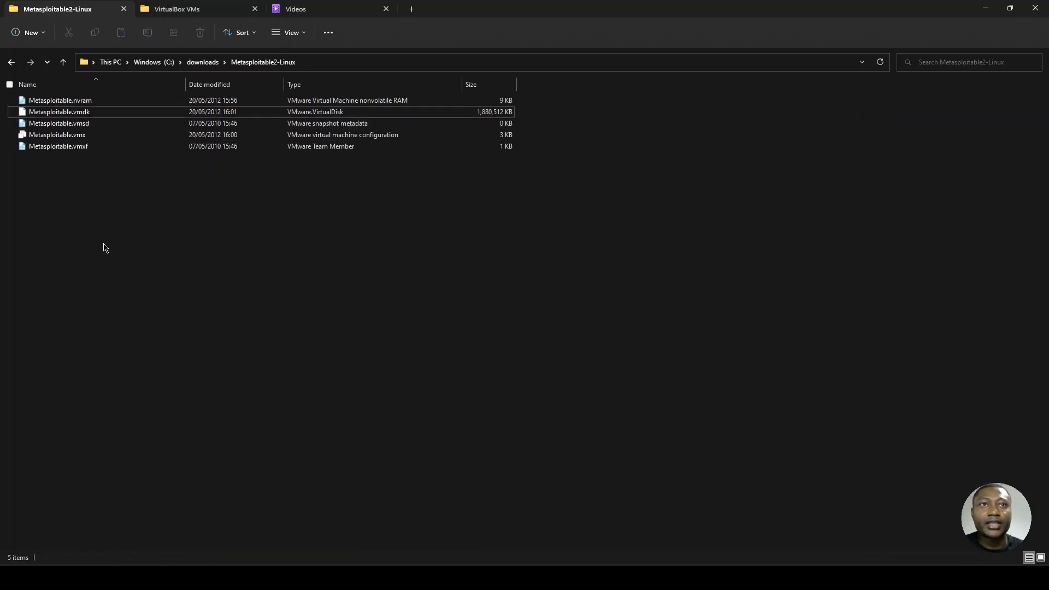
left_click(59, 111)
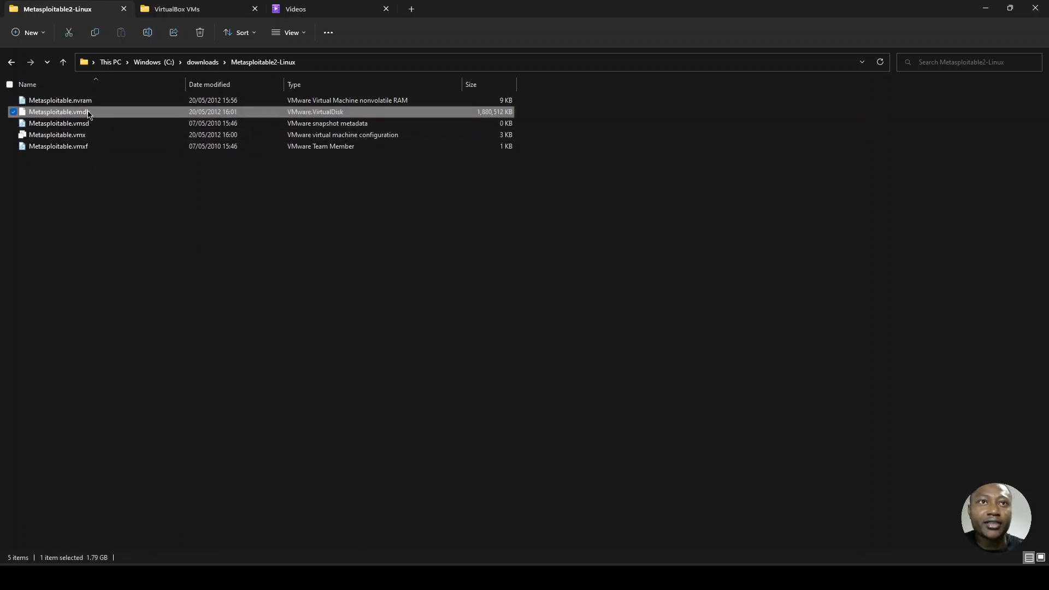
mouse_move(101, 234)
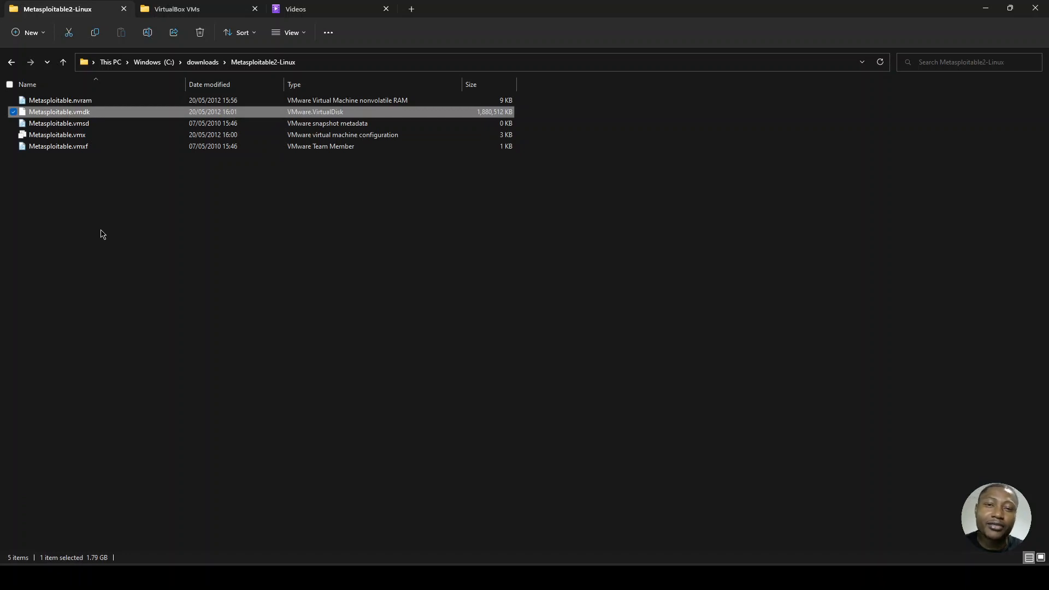
mouse_move(104, 254)
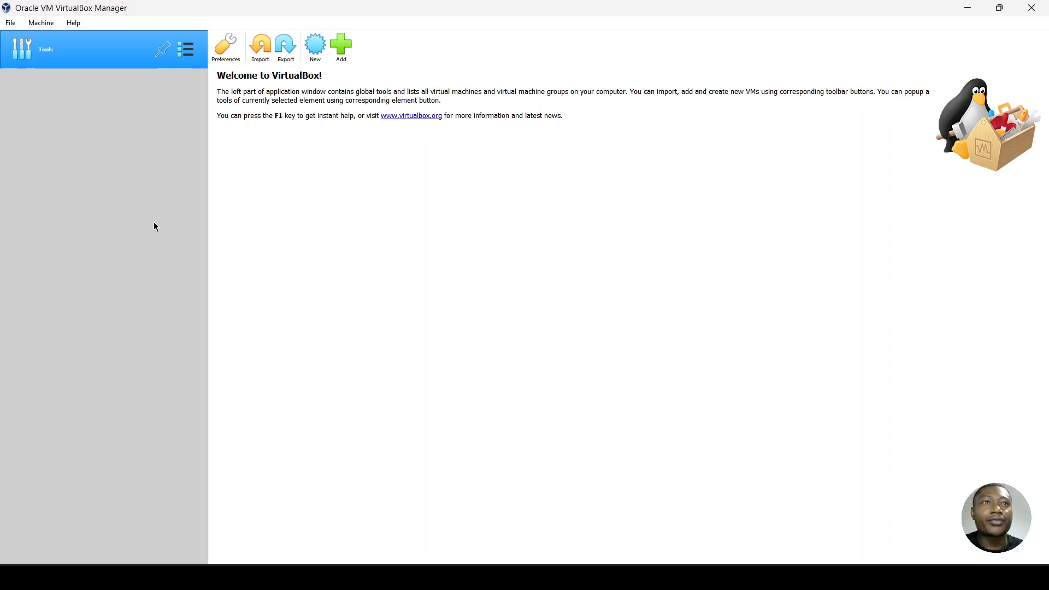
Start a new VM named Metasploitable2Linux, Ubuntu (64-bit), using an existing virtual hard disk
left_click(315, 45)
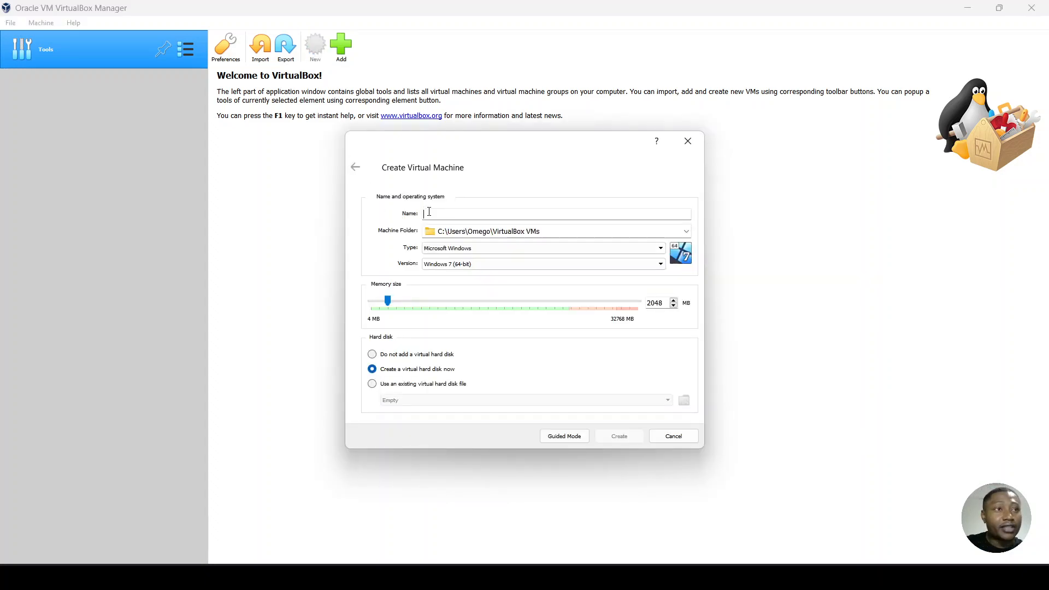
type("Metasploitable2Linux")
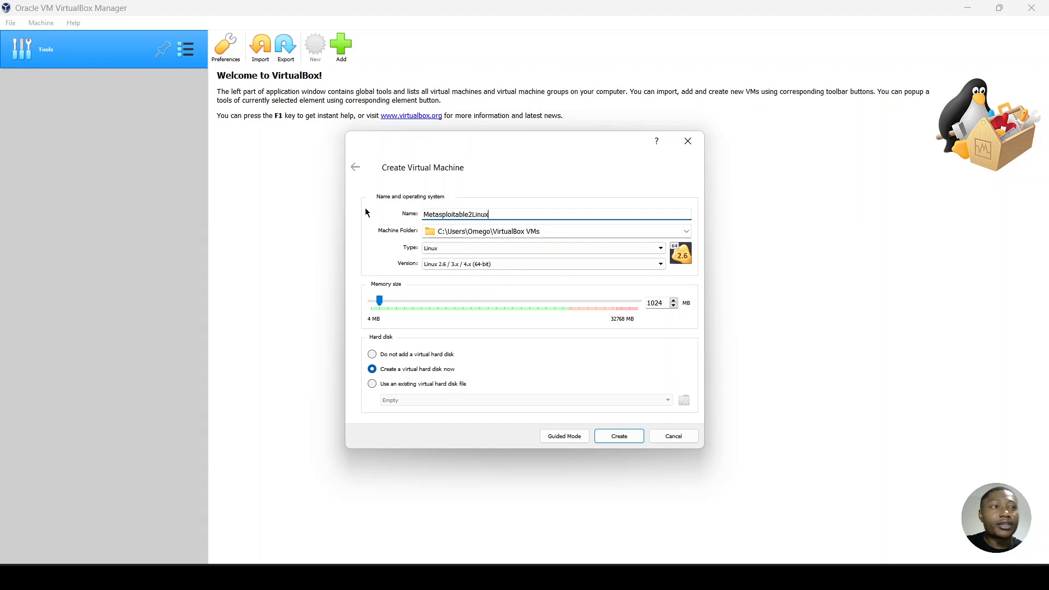
left_click(542, 248)
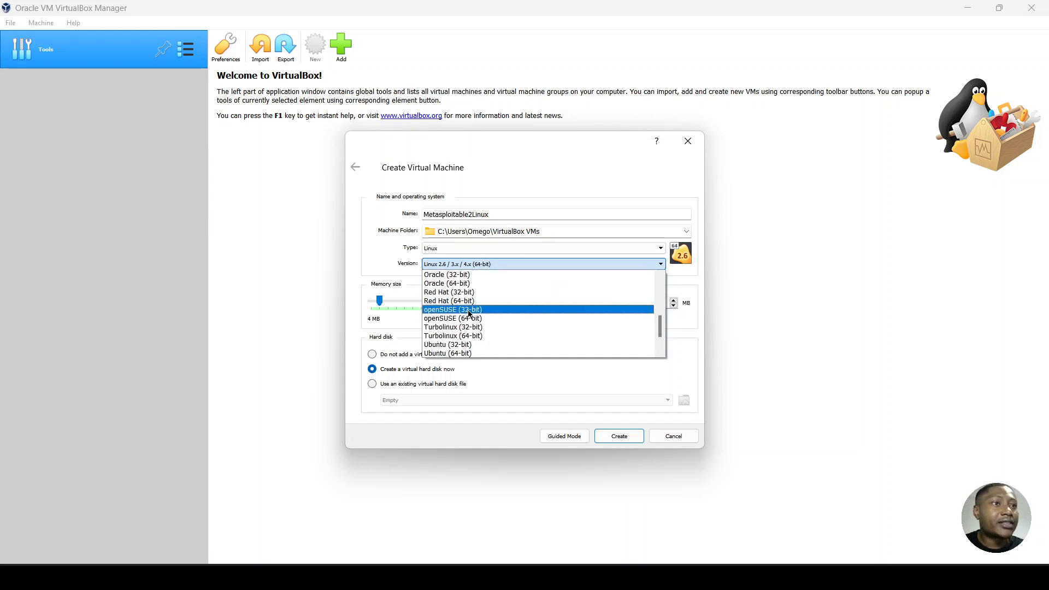
scroll("down", 3)
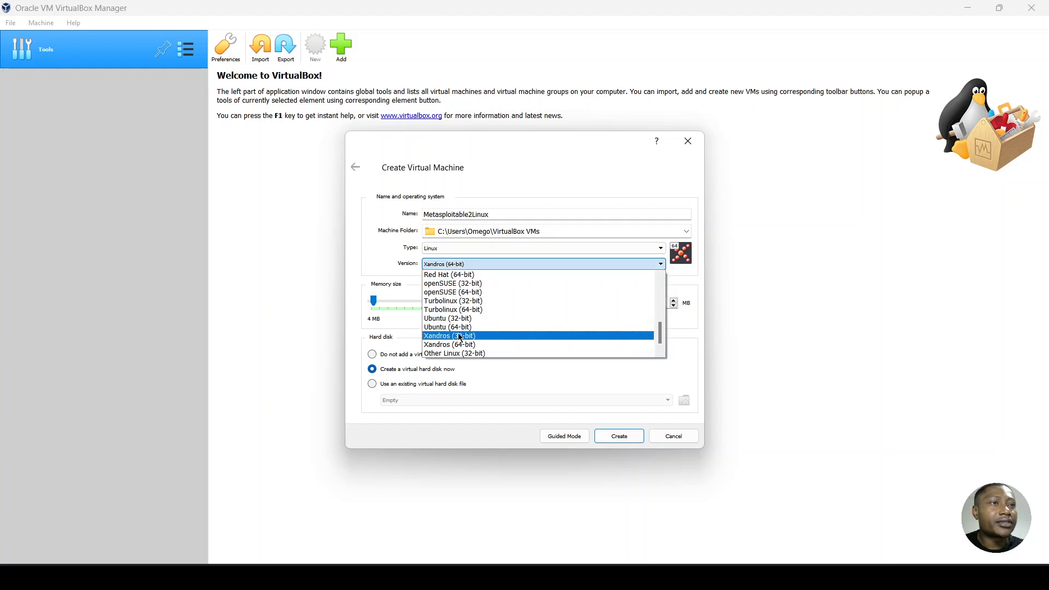
left_click(447, 327)
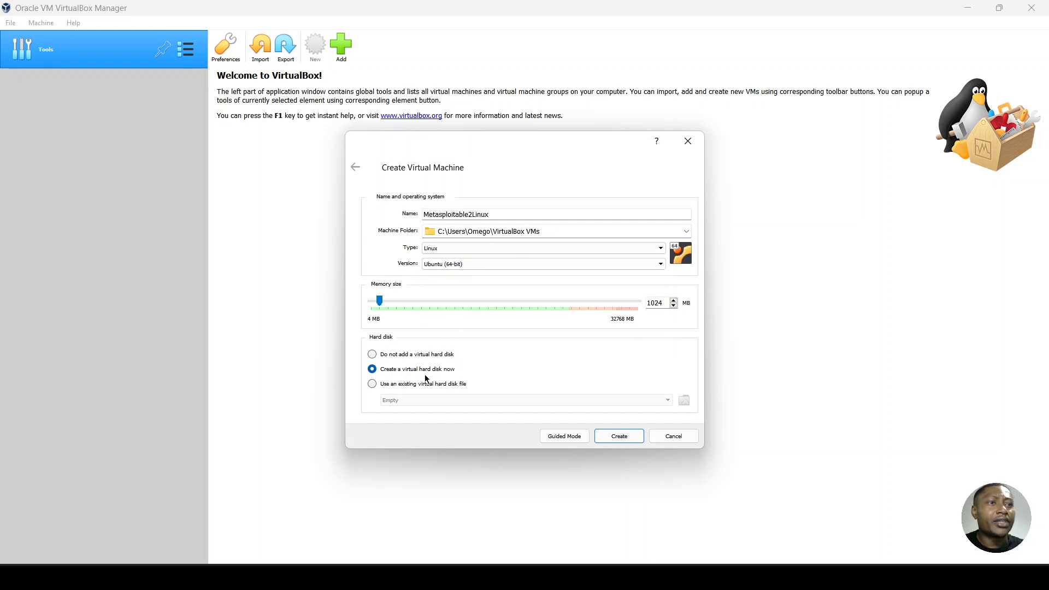
mouse_move(384, 343)
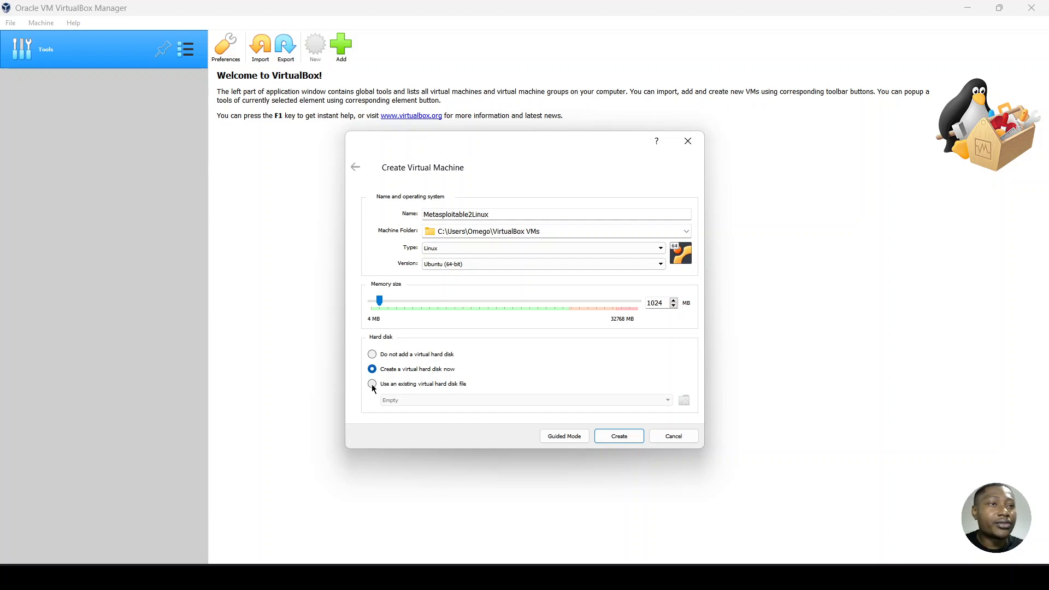
left_click(372, 384)
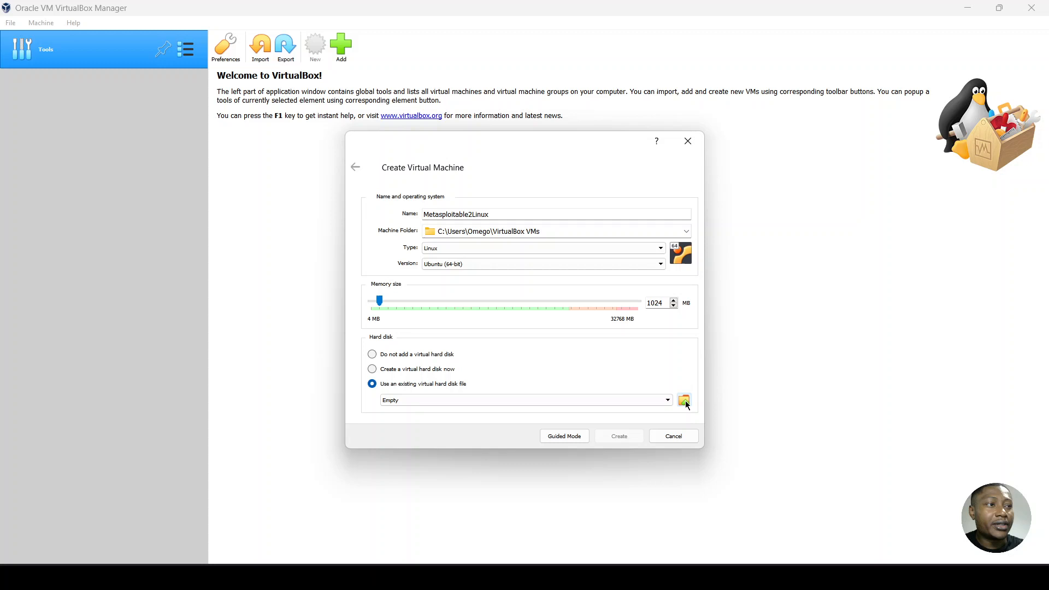
Add Metasploitable.vmdk from the downloads Metasploitable2-Linux folder and choose it as the disk
left_click(683, 400)
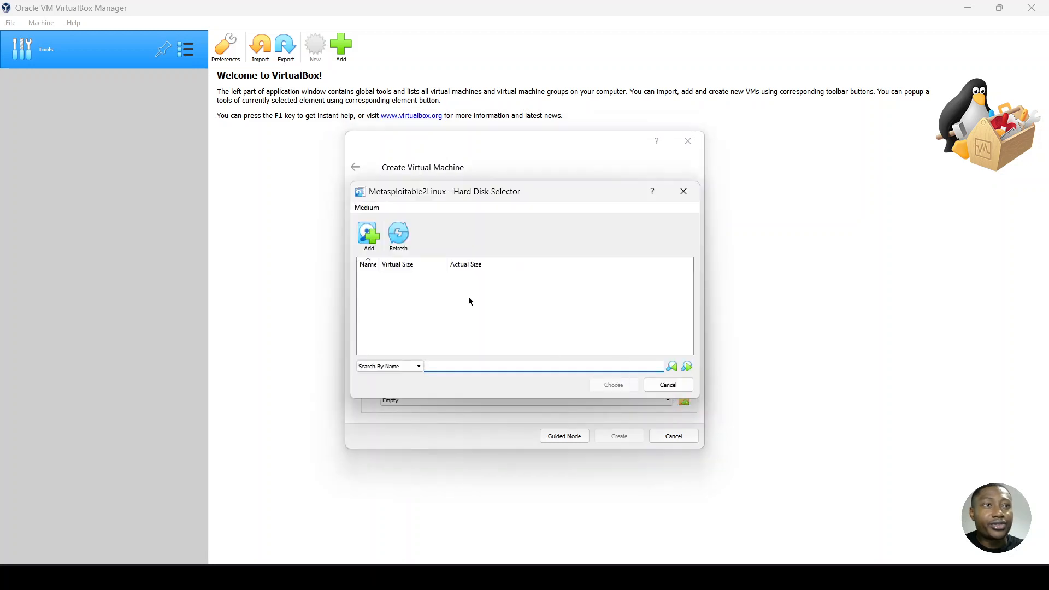
left_click(369, 235)
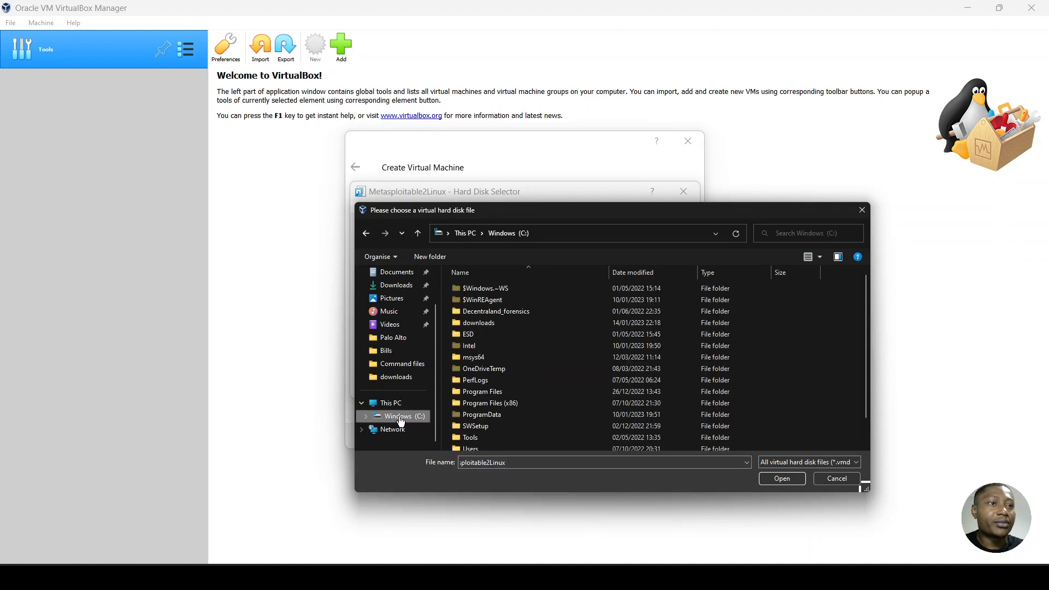
double_click(478, 323)
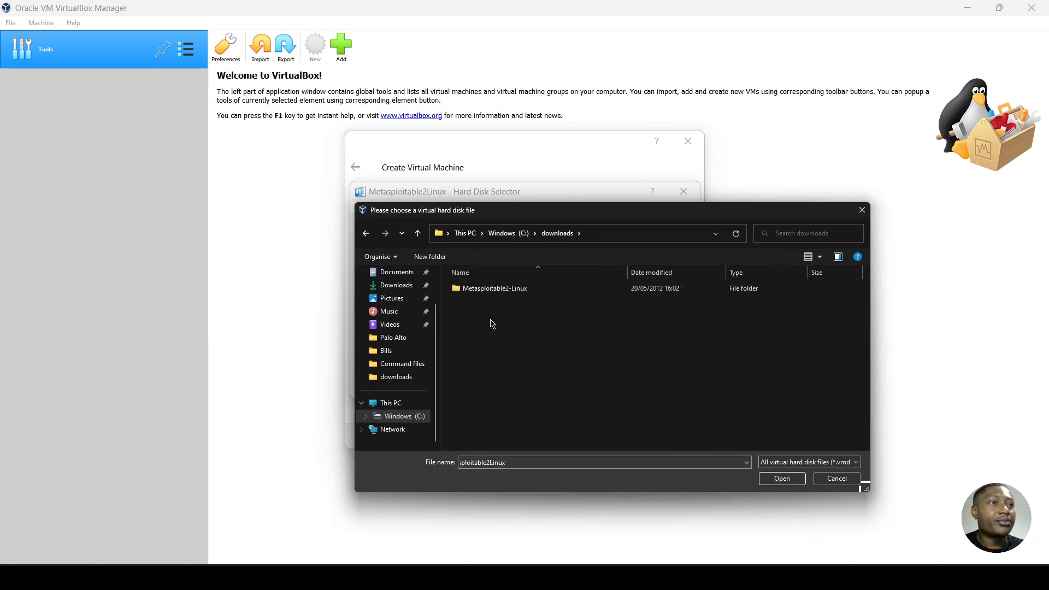
double_click(495, 288)
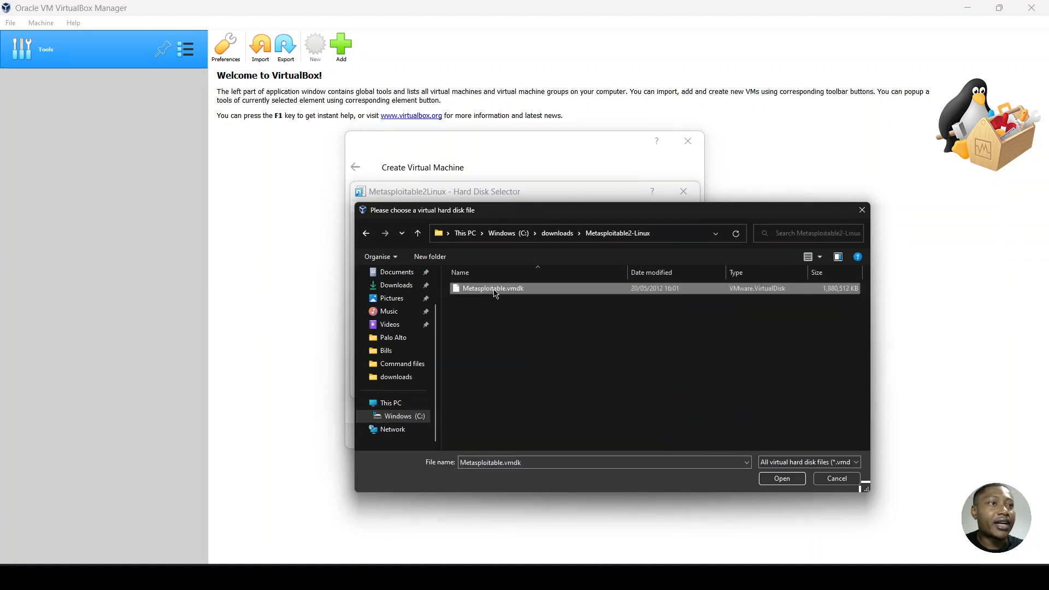
mouse_move(479, 315)
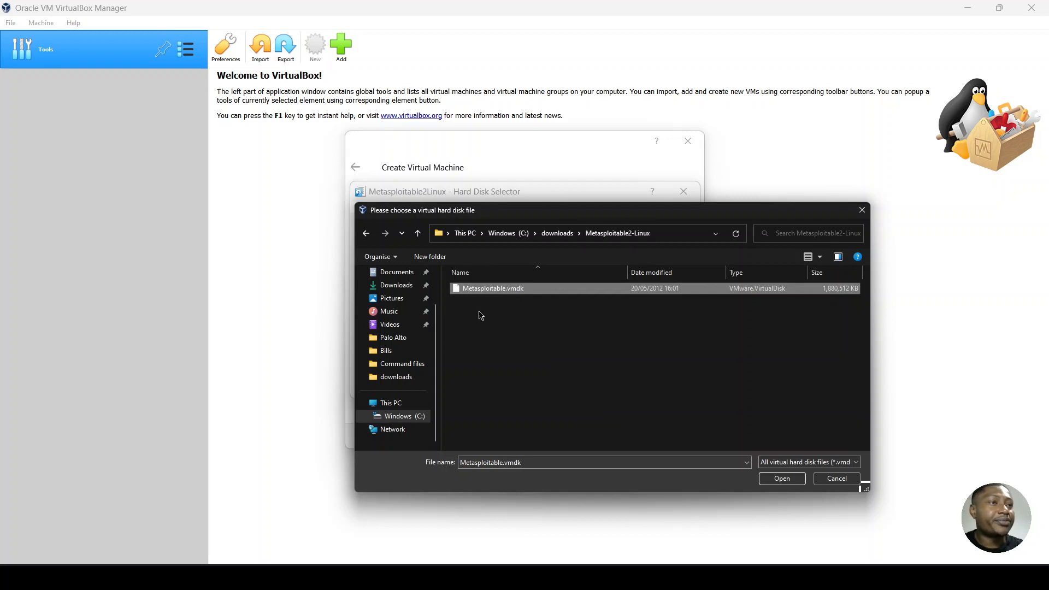
mouse_move(494, 302)
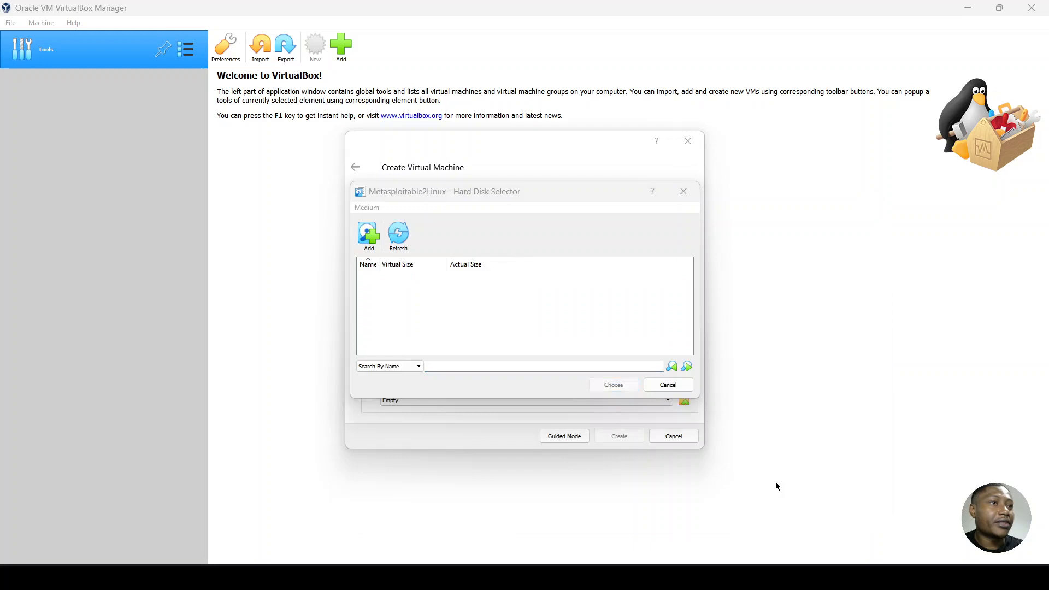
left_click(415, 284)
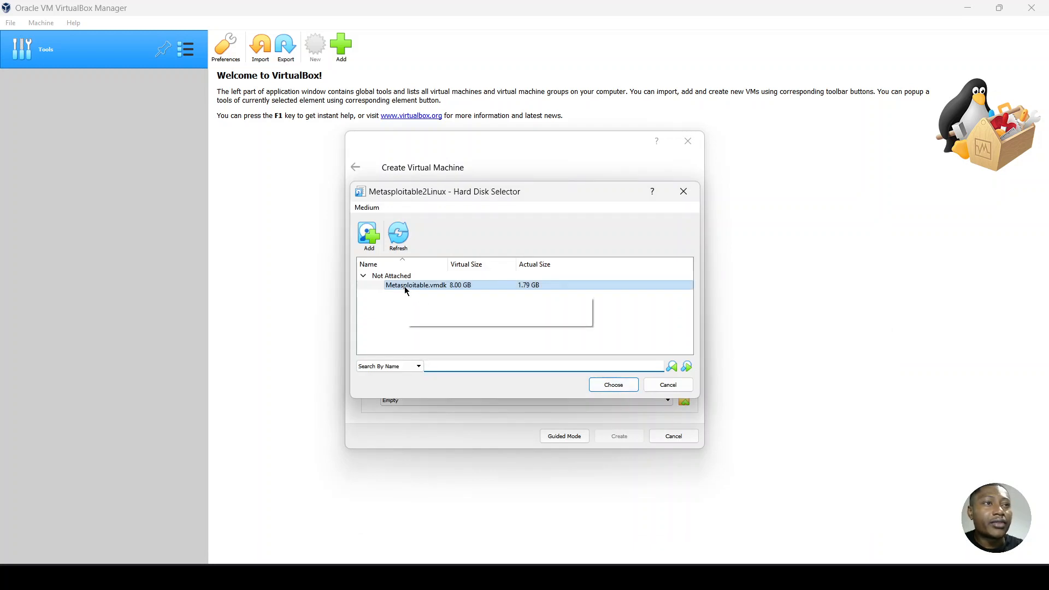
left_click(611, 385)
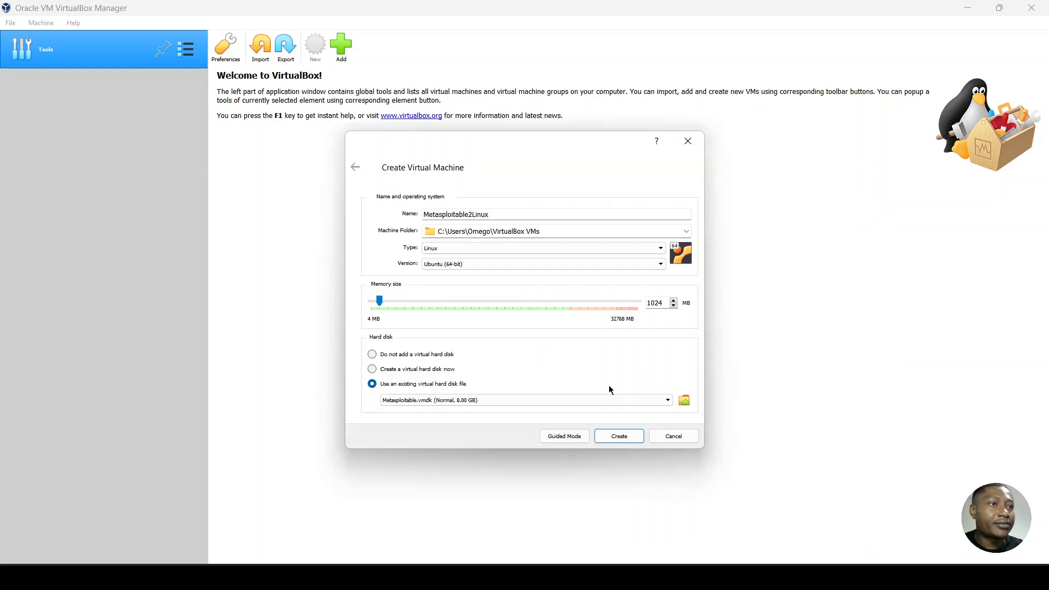
Review the settings and create the Metasploitable2Linux virtual machine
left_click(522, 399)
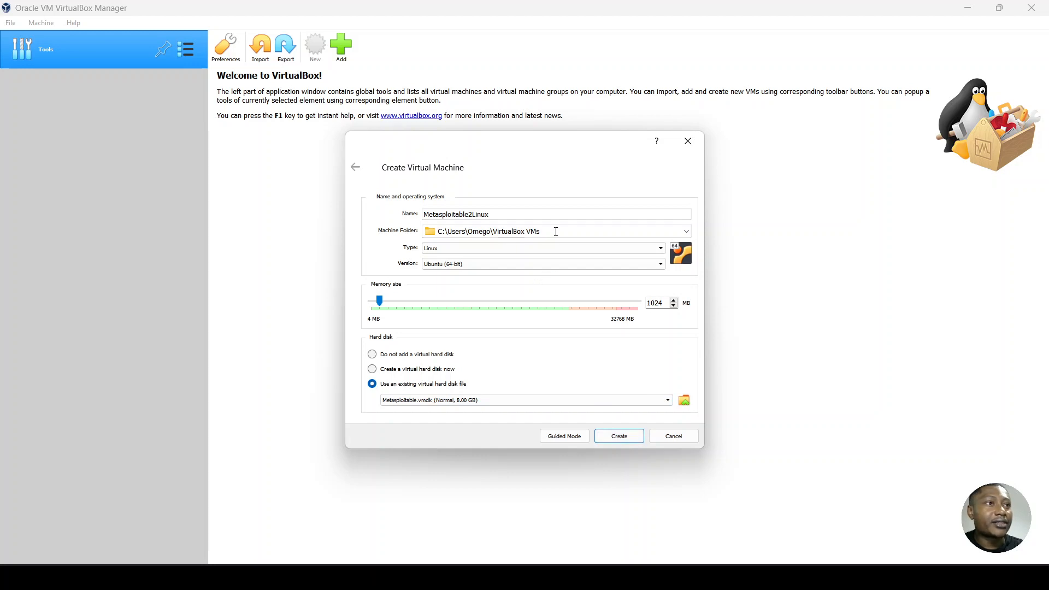
left_click(618, 436)
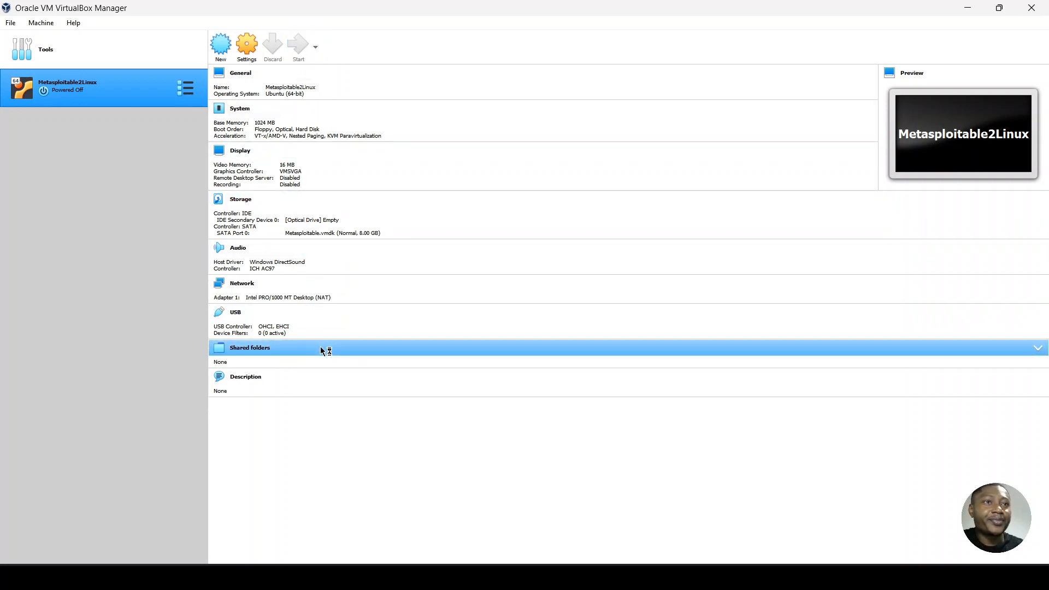
left_click(298, 47)
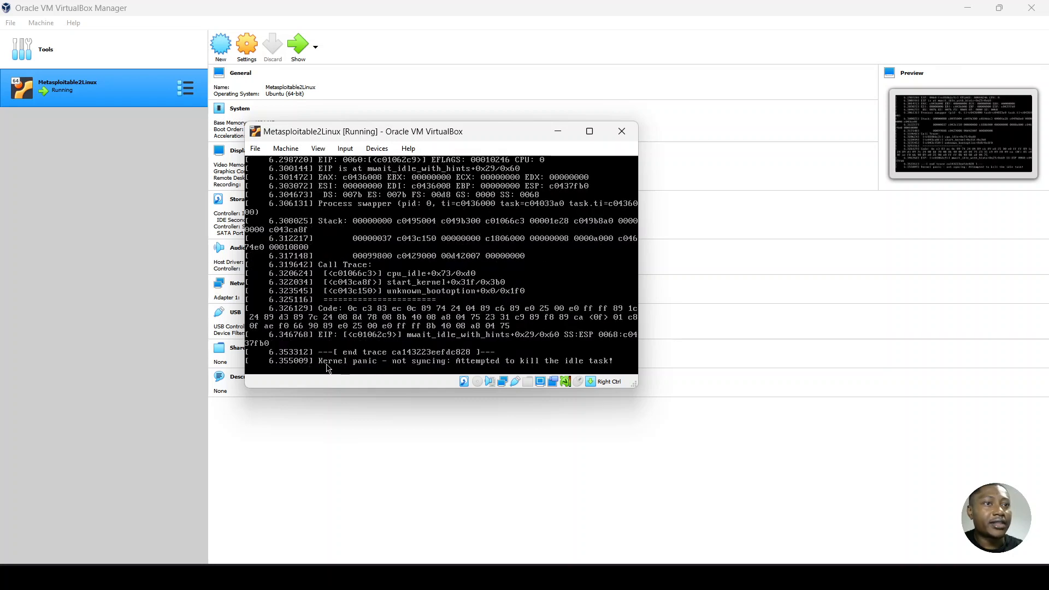
mouse_move(509, 340)
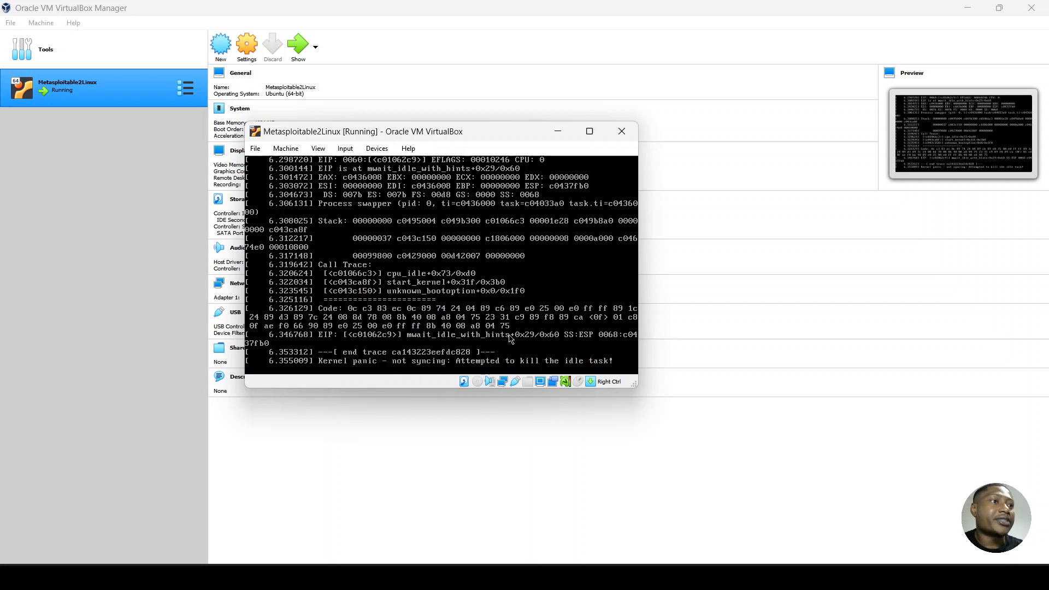
left_click(620, 130)
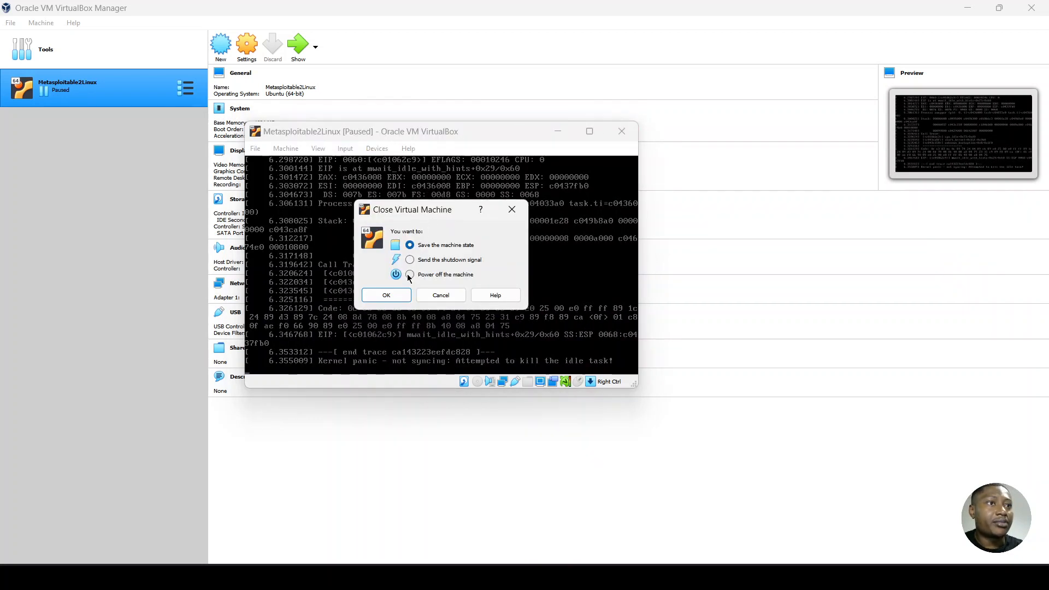
left_click(385, 295)
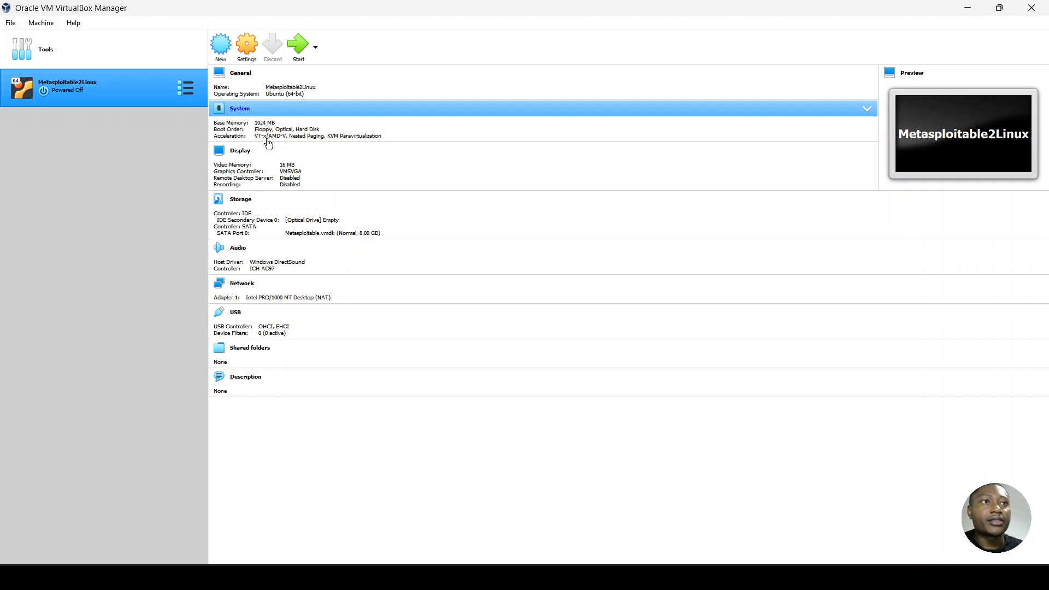
Set Processor(s) to 2 in System settings, save, and boot the machine again
left_click(246, 44)
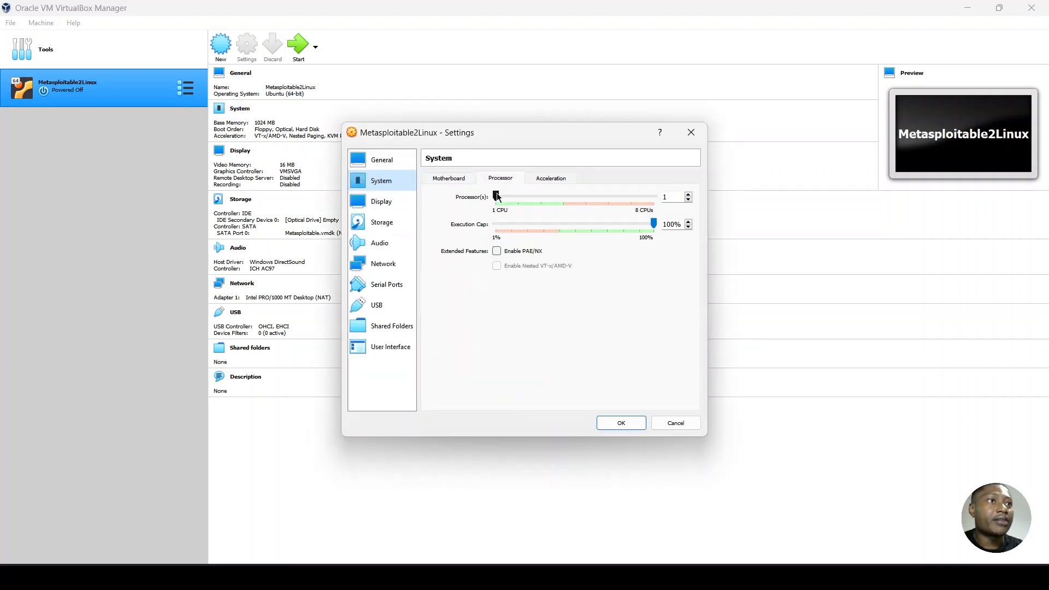
left_click_drag(497, 195, 519, 195)
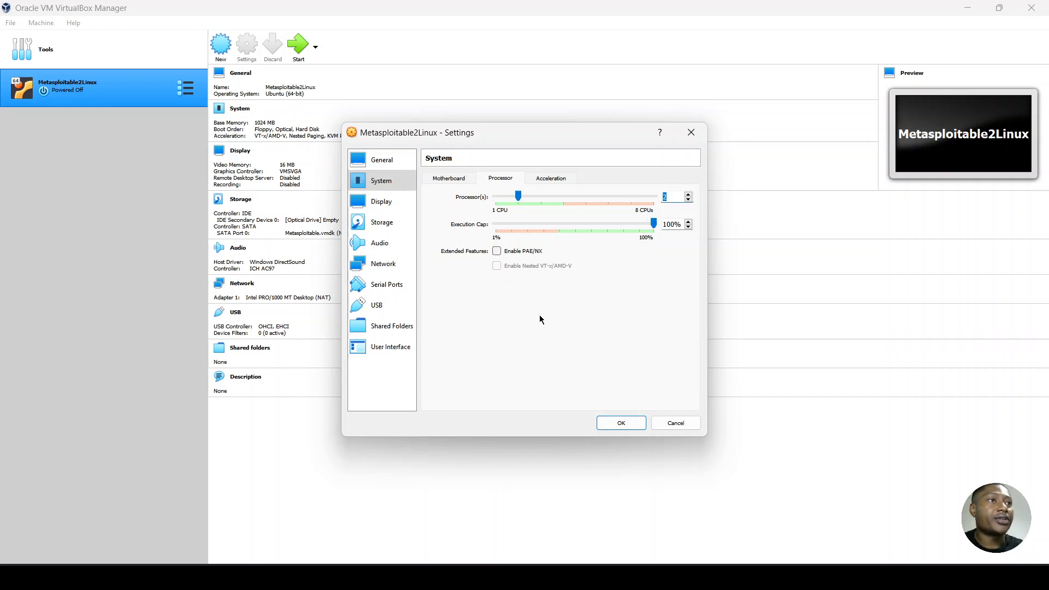
left_click(665, 197)
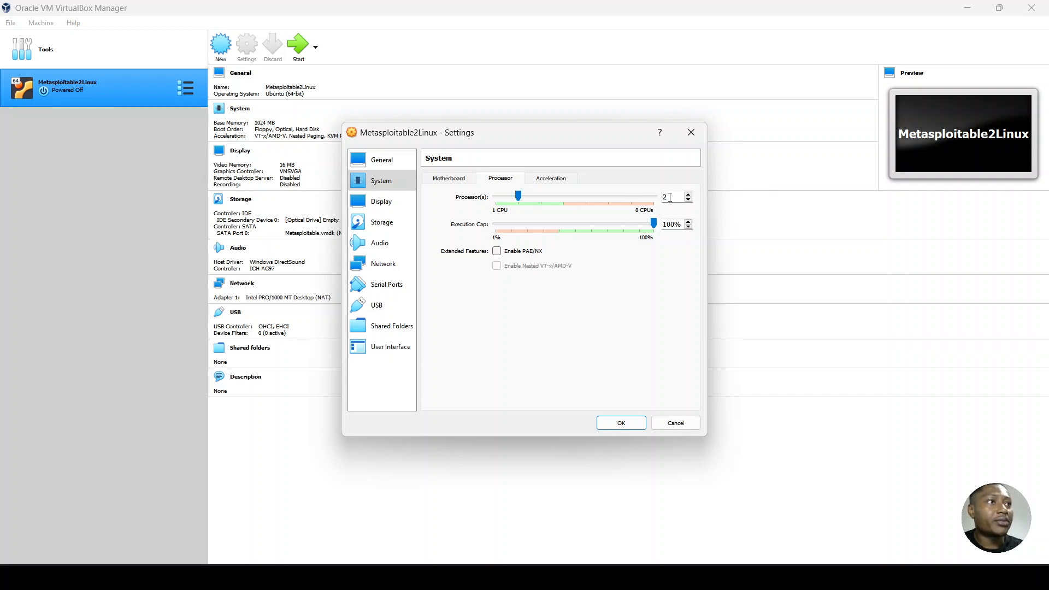
left_click(620, 423)
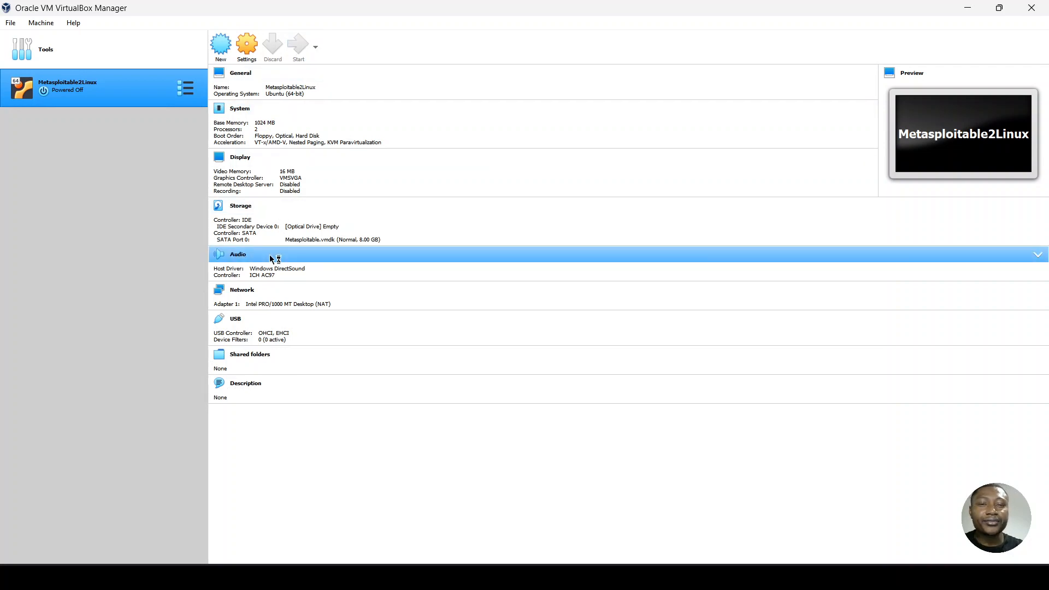
left_click(298, 44)
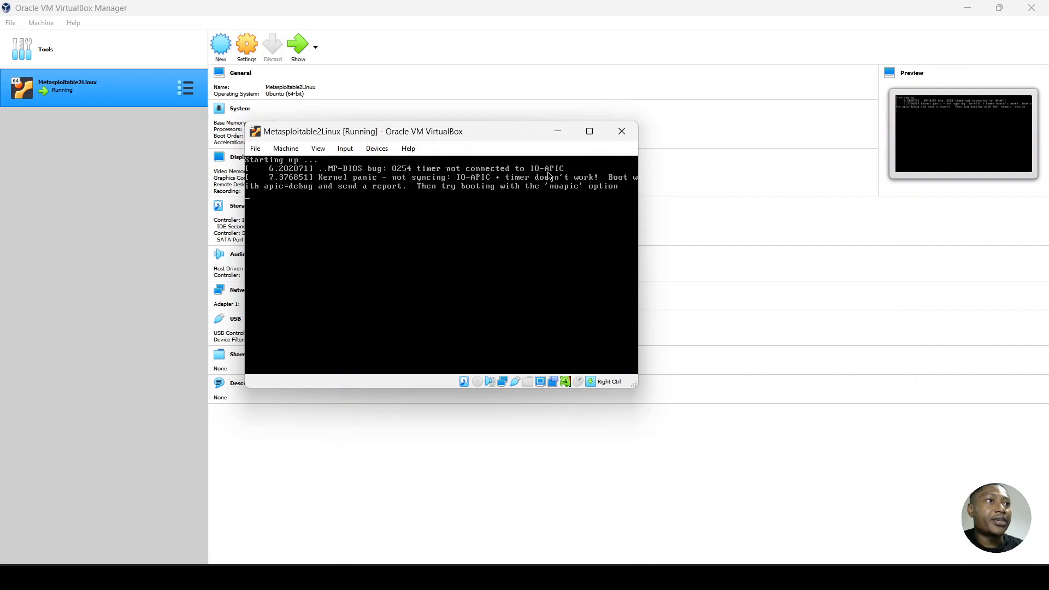
mouse_move(419, 196)
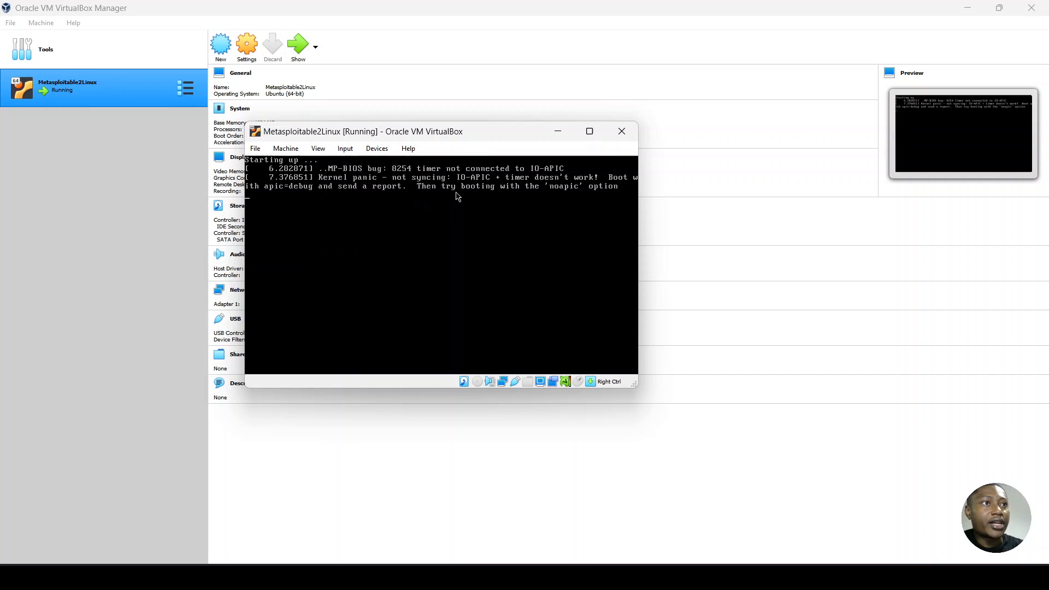
mouse_move(600, 202)
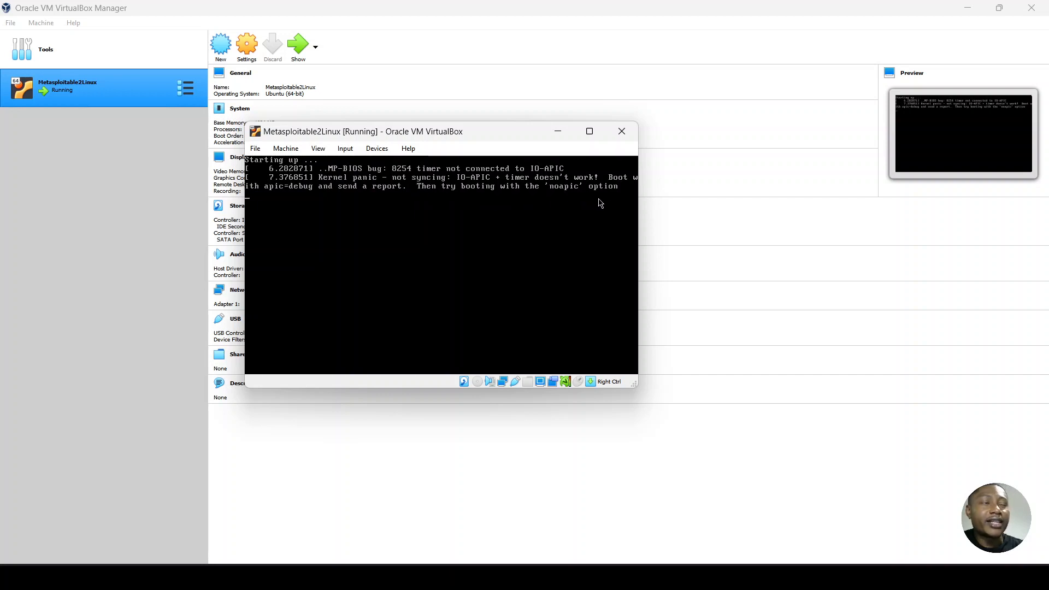
mouse_move(510, 207)
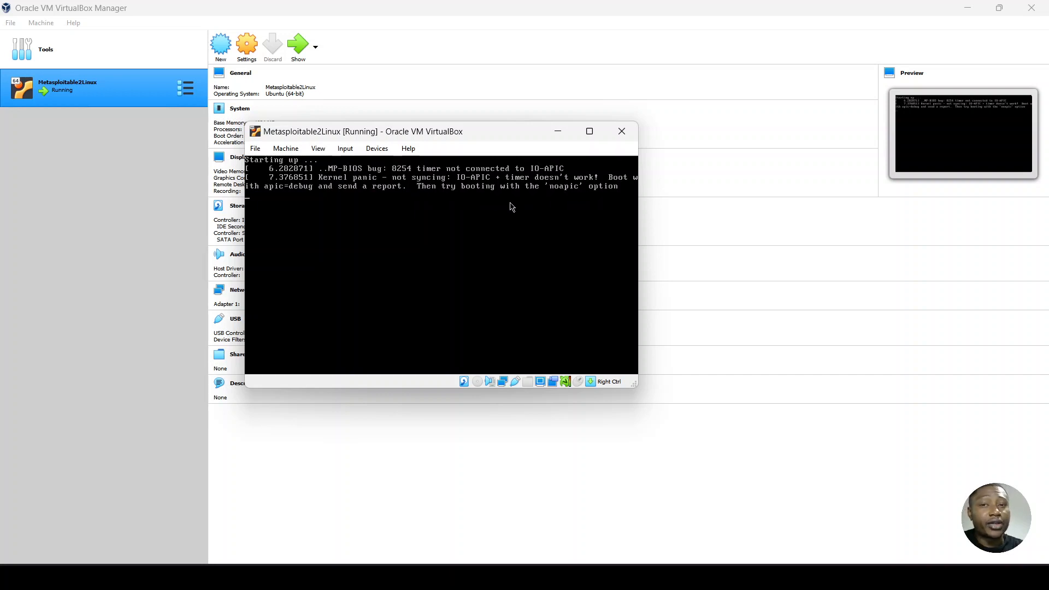
Close the panicked VM with Power off, then start it again to the GRUB menu
left_click(620, 131)
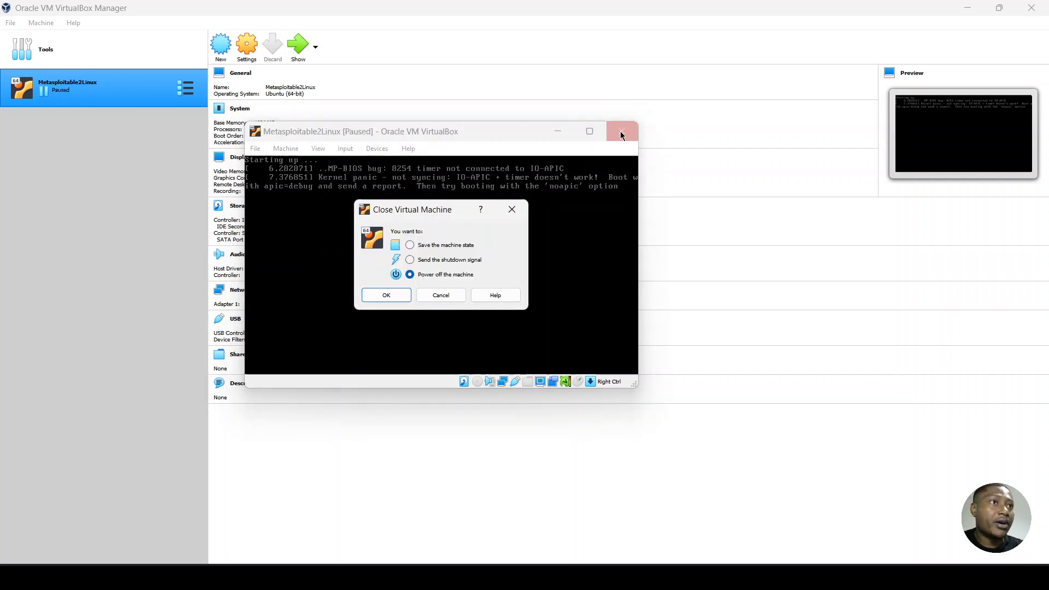
left_click(387, 295)
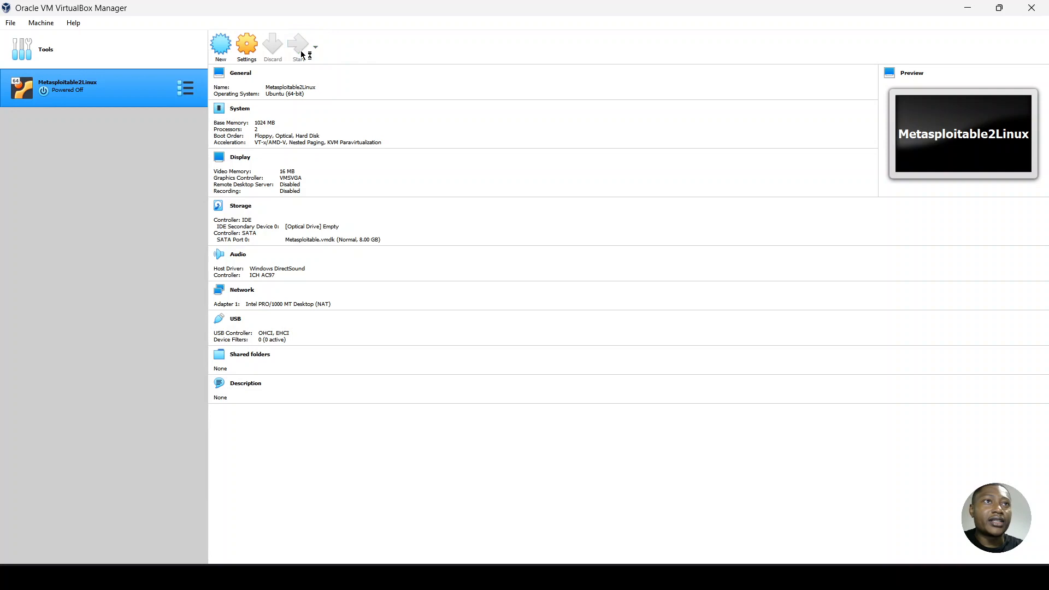
left_click(237, 253)
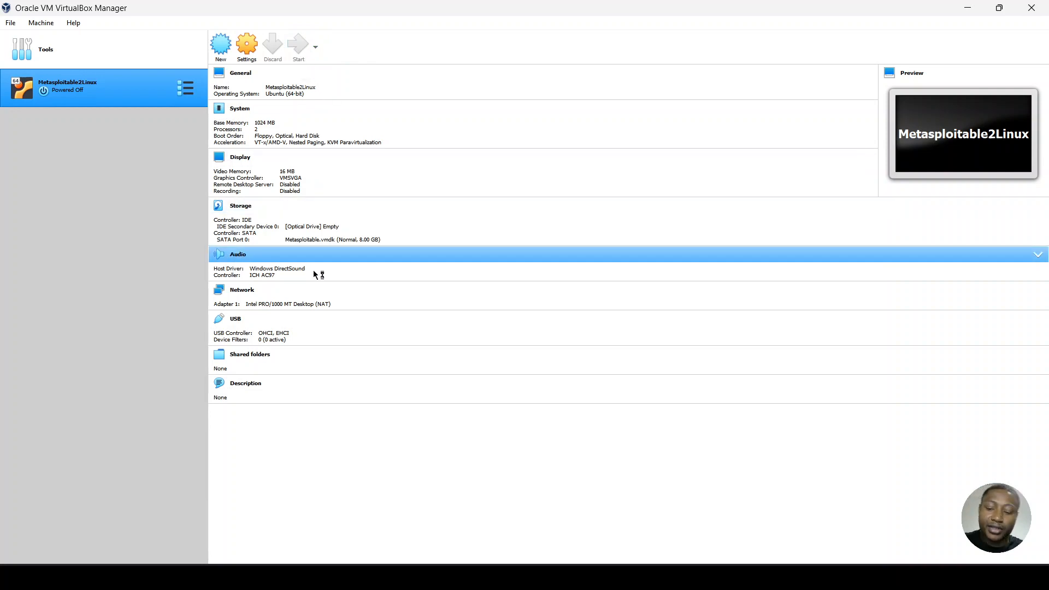
left_click(298, 45)
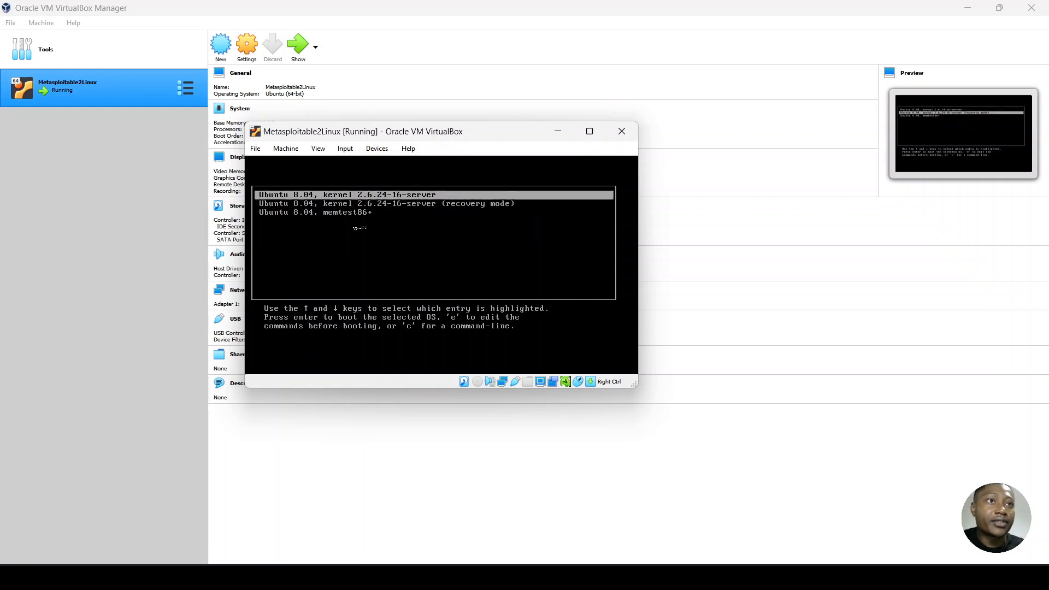
Edit the GRUB entry's kernel line to add noapic and boot it with b
key("e")
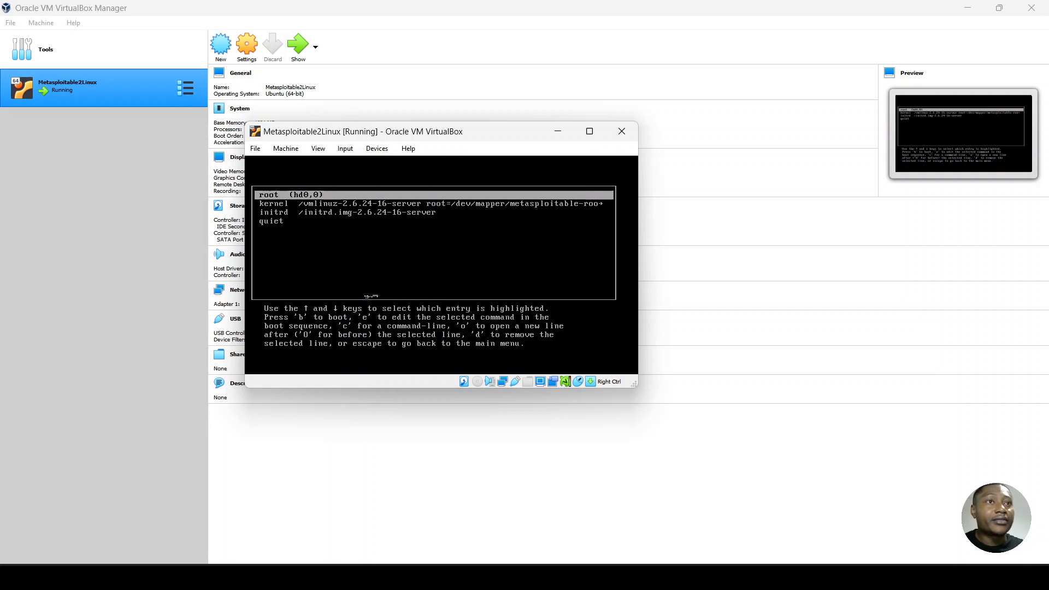
key("Down")
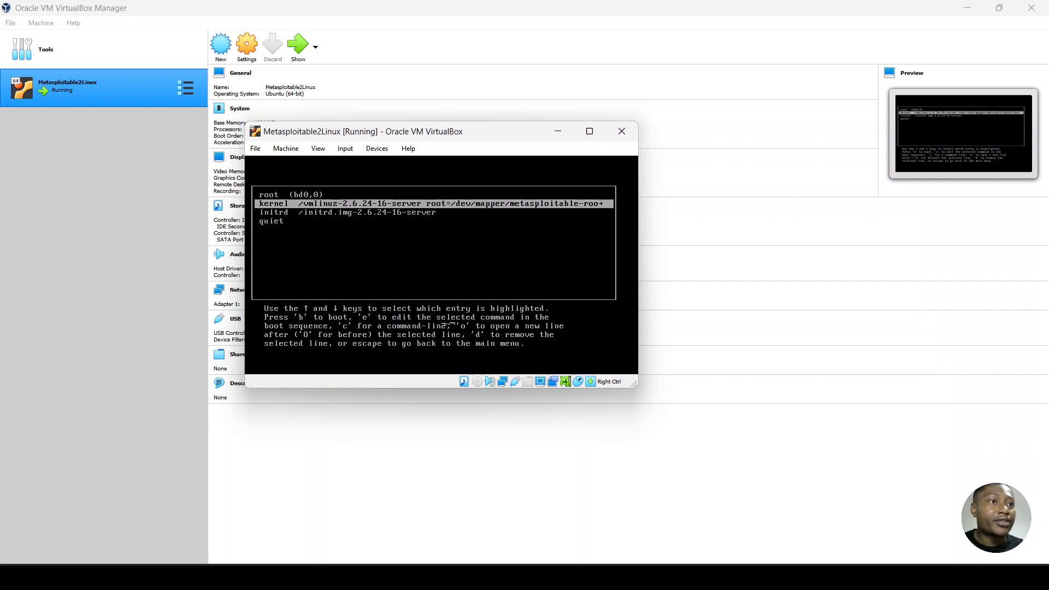
key("e")
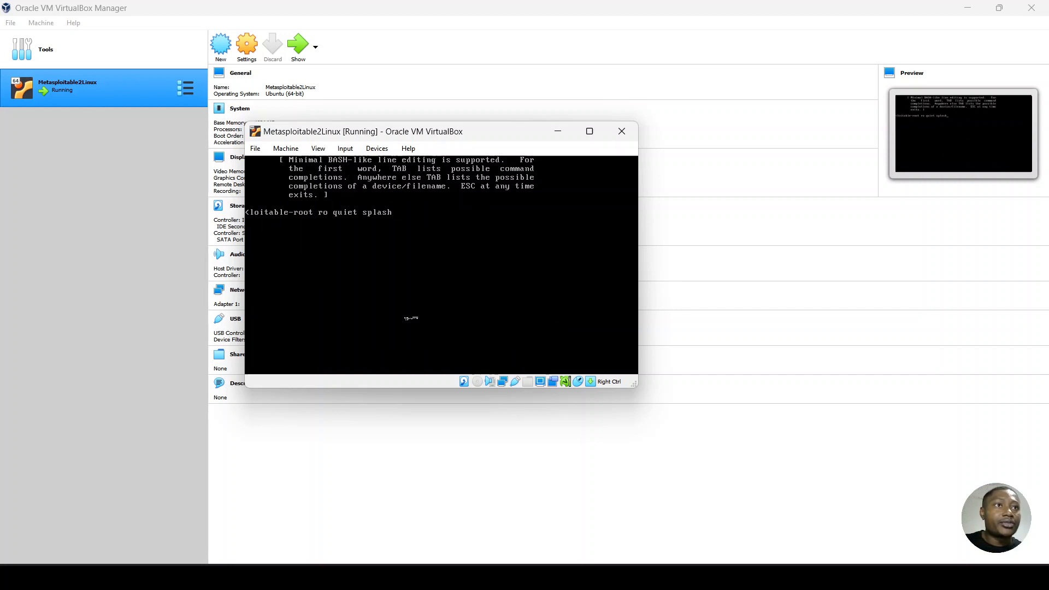
type("noapic")
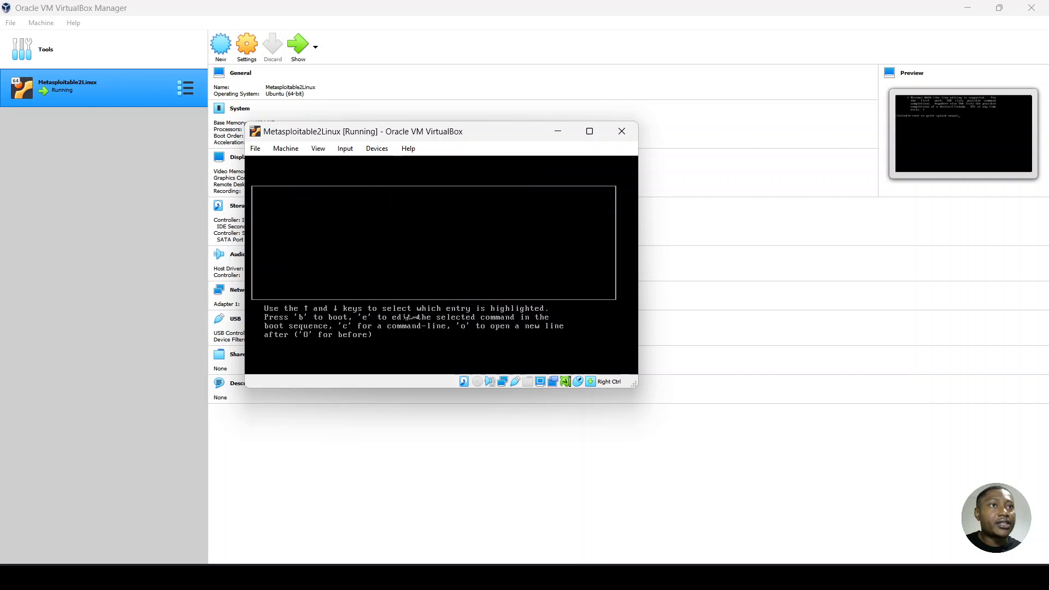
key("e")
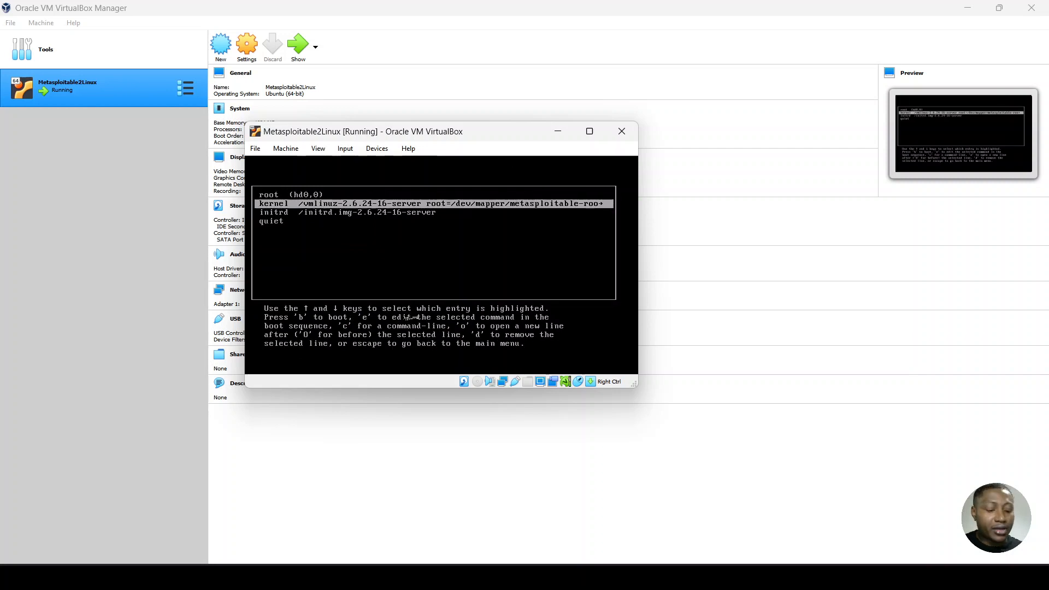
key("Up")
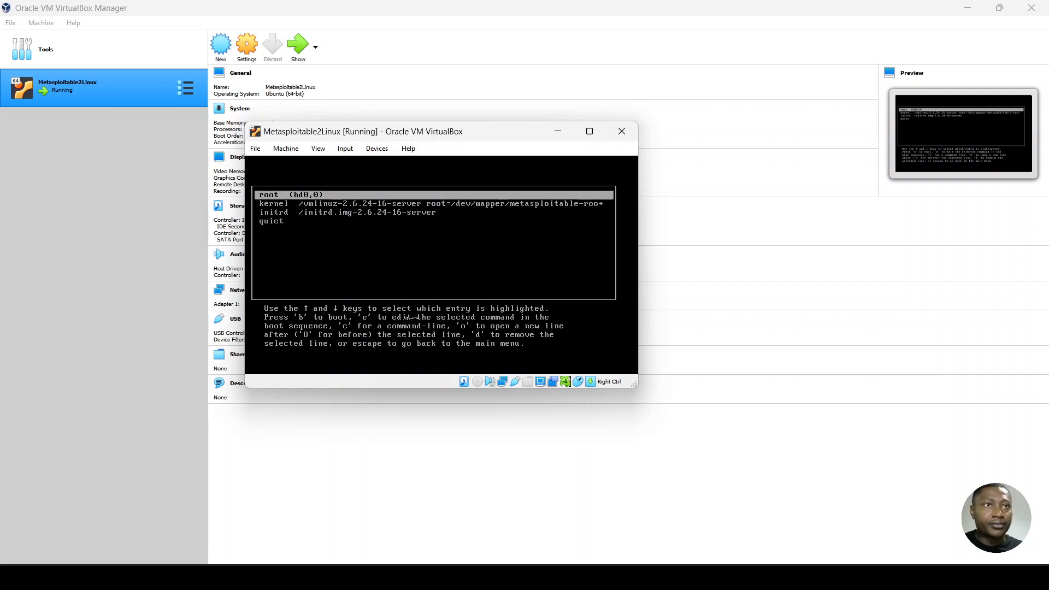
key("b")
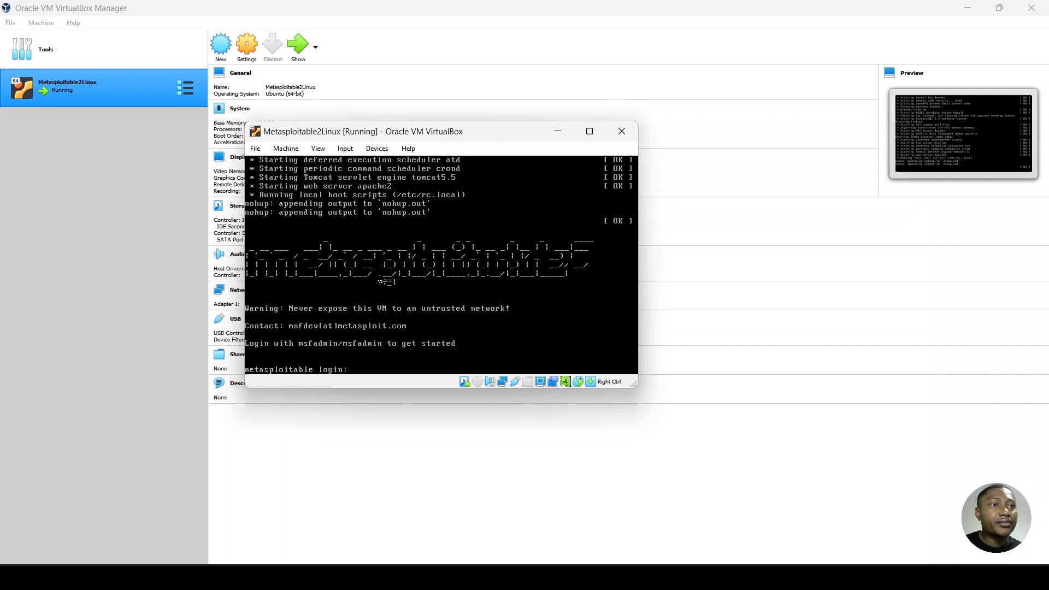
Log in as msfadmin and begin sudo su at the shell prompt
type("msfadmin")
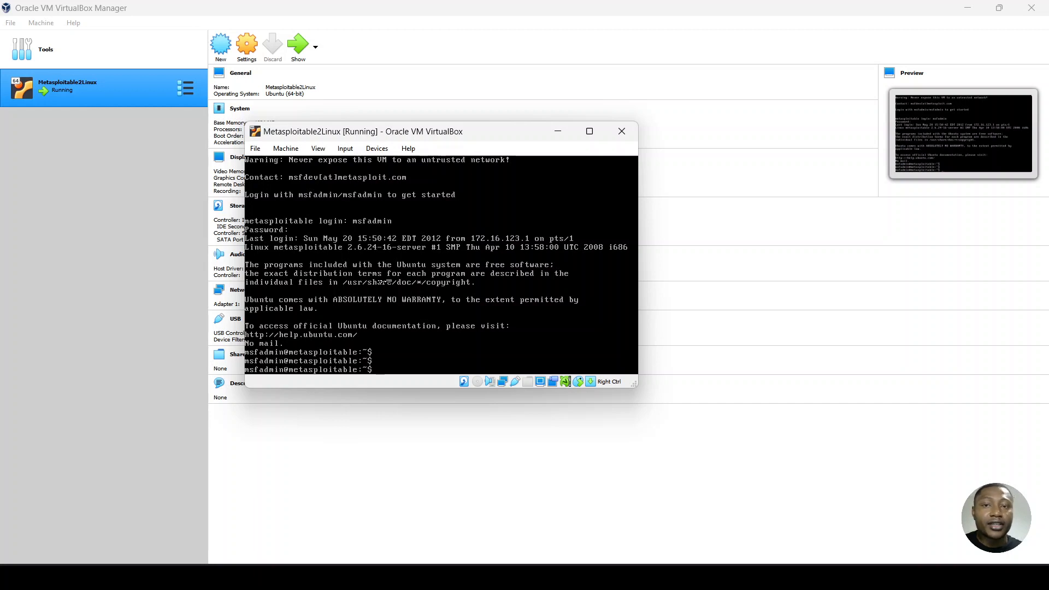
type("sudo su")
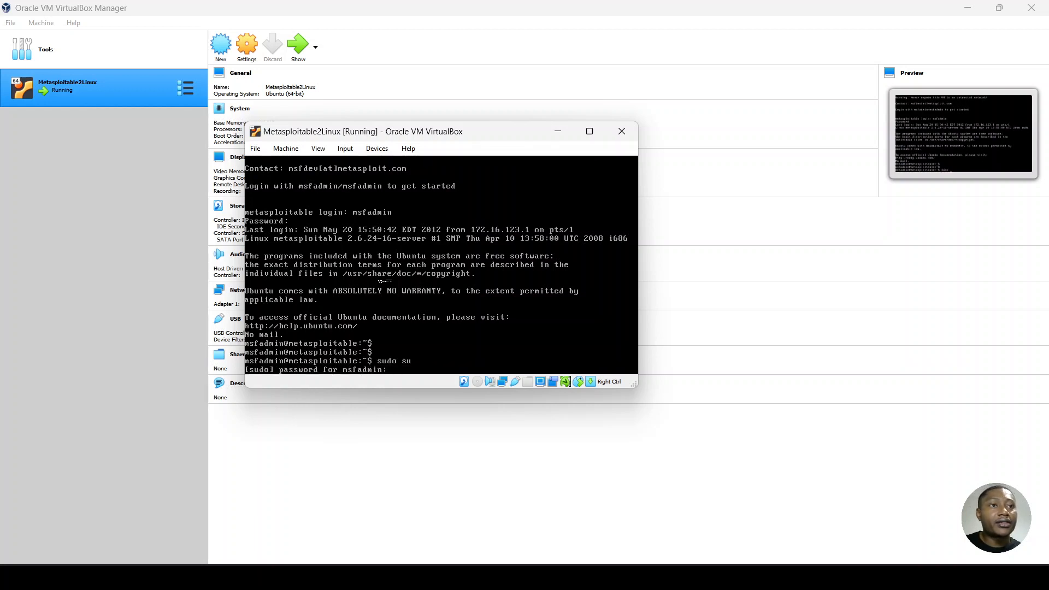
Become root and run ls -l /boot/grub/ to list the GRUB files
key("Return")
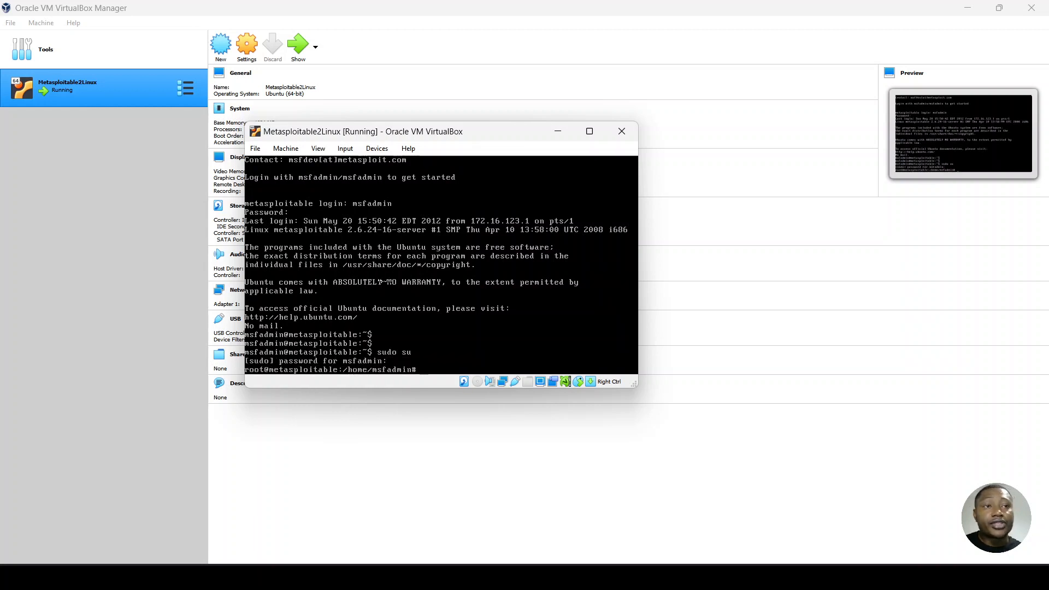
key("Return")
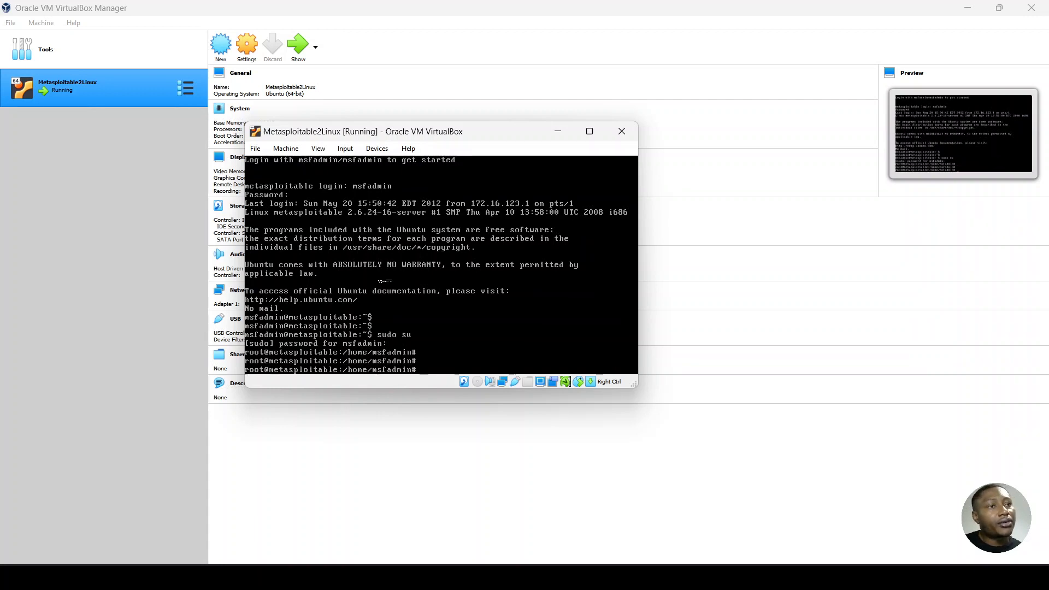
type("ls -l")
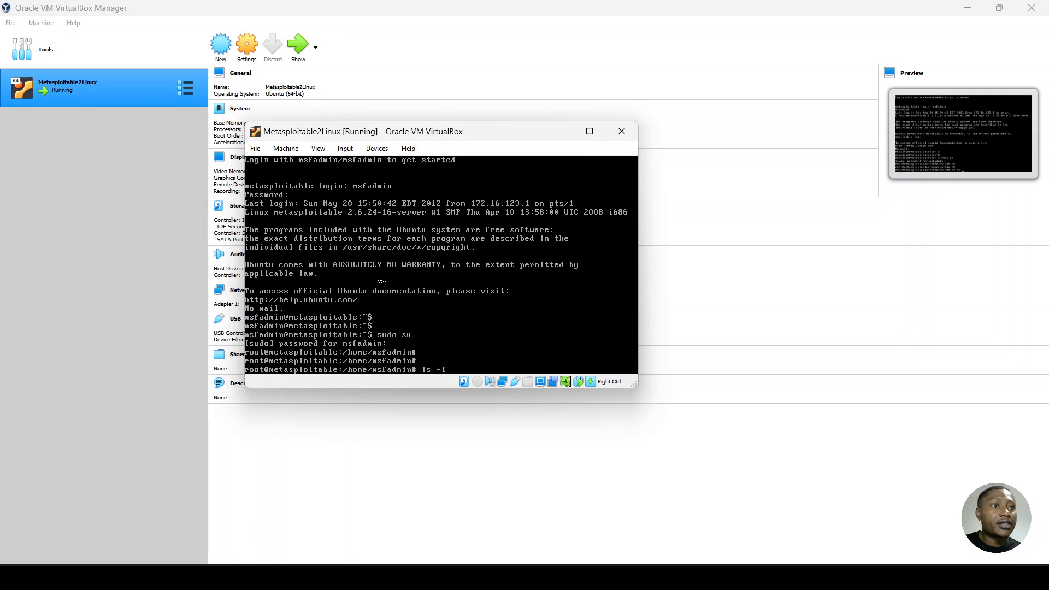
type("/boot/grub/")
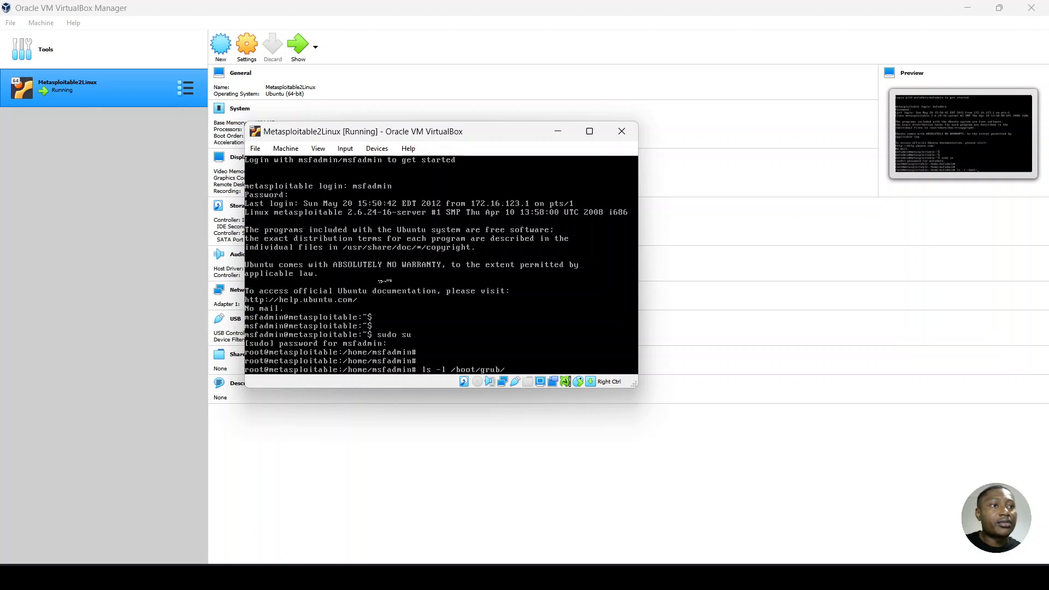
key("Return")
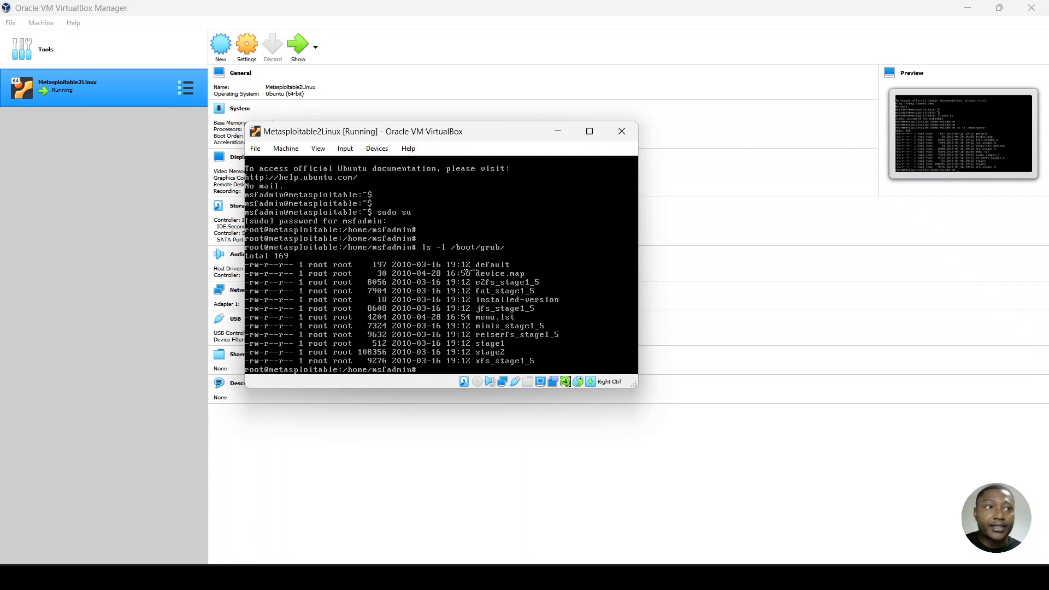
Enter vim /boot/grub/ to start opening menu.lst for editing
type("vim")
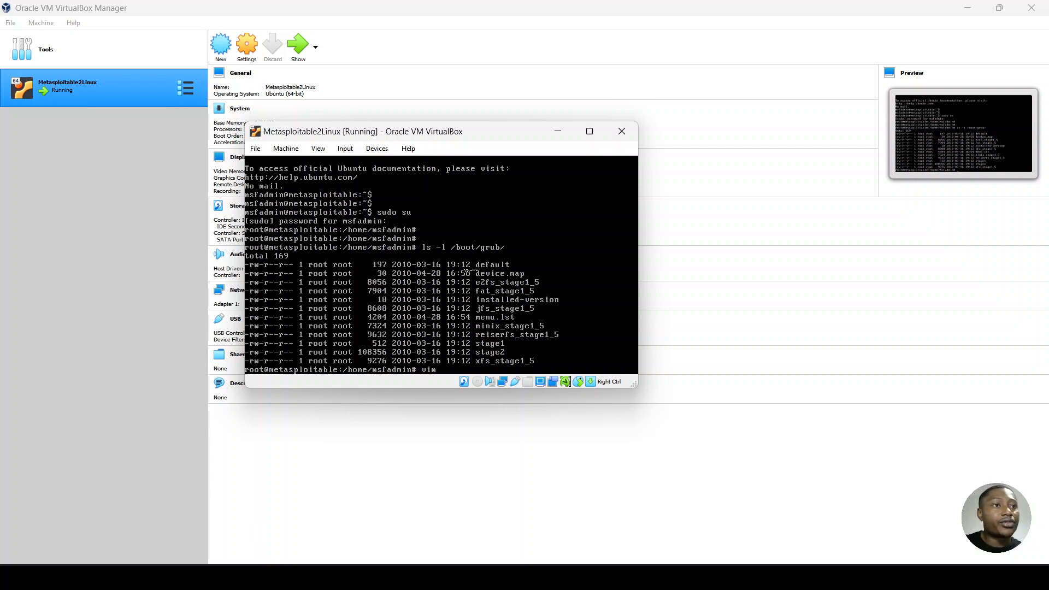
type("/boot/")
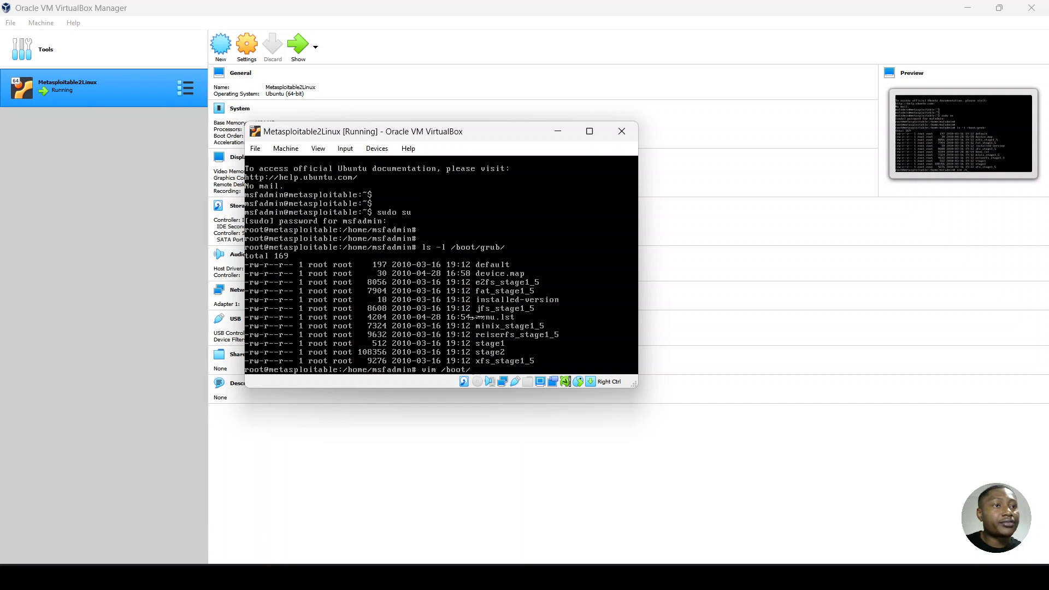
type("grub/")
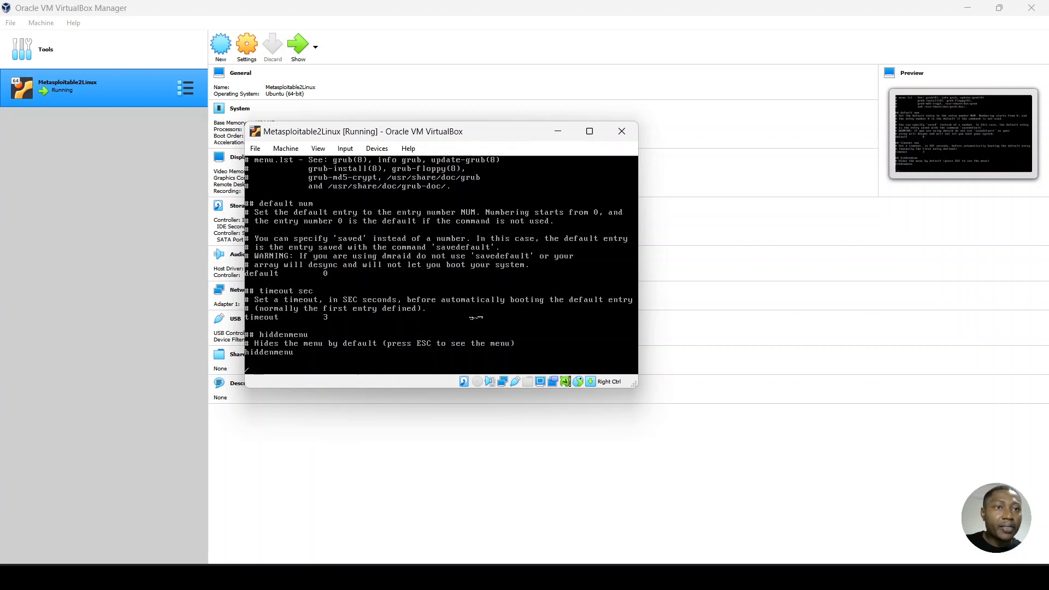
Search menu.lst for (hd0,0) and scroll to the Ubuntu 8.04 kernel stanza
type("h")
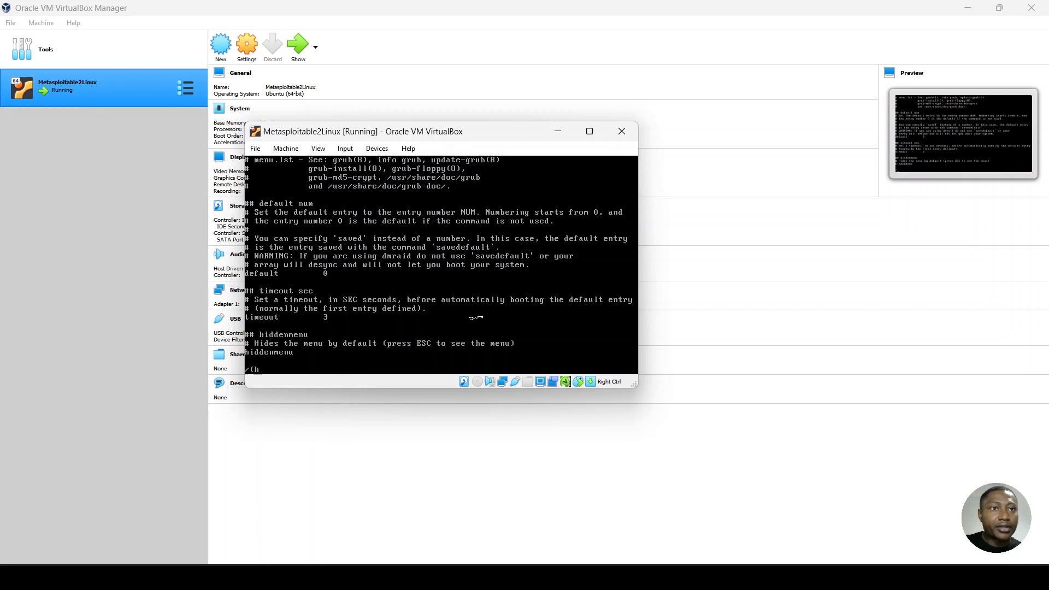
type("d0,")
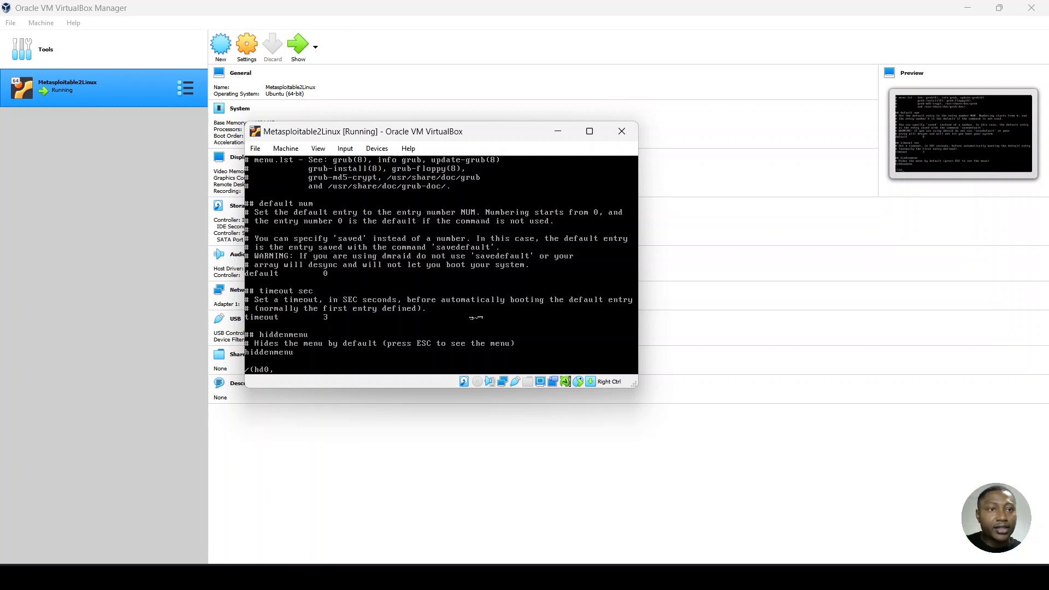
type("0)")
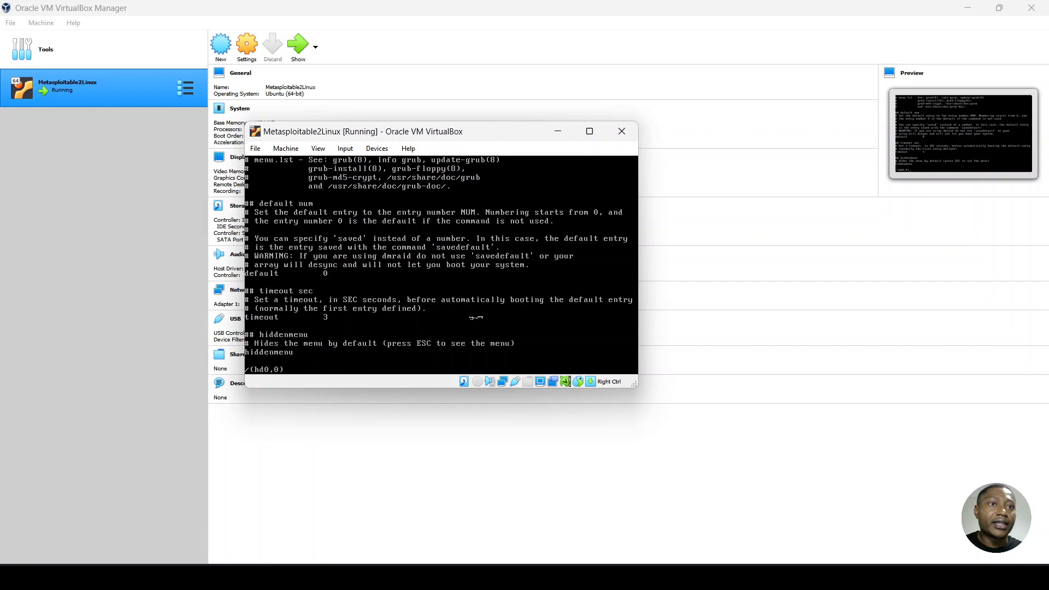
scroll("down", 3)
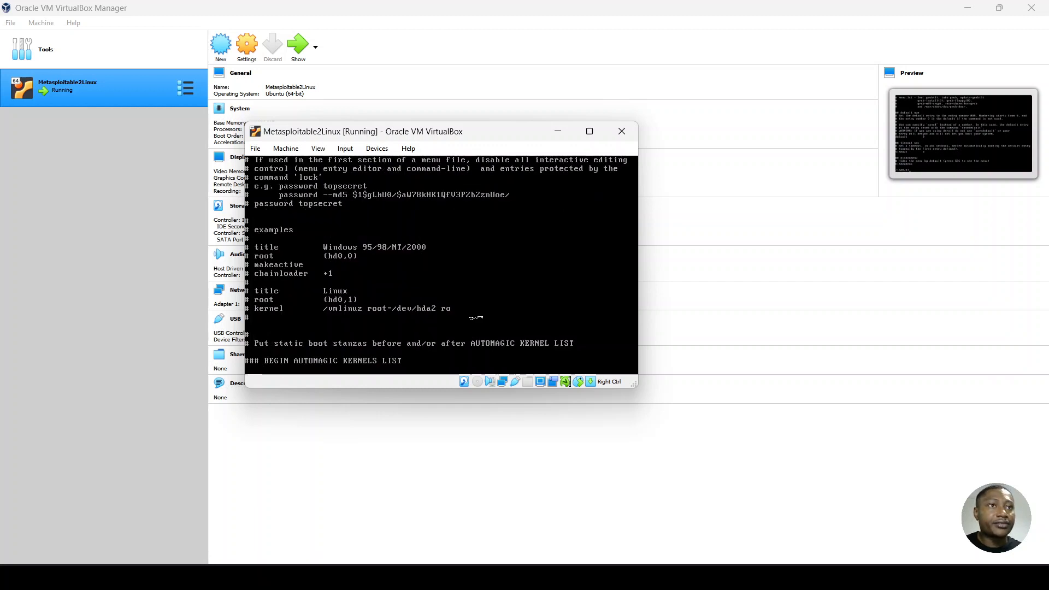
scroll("down", 3)
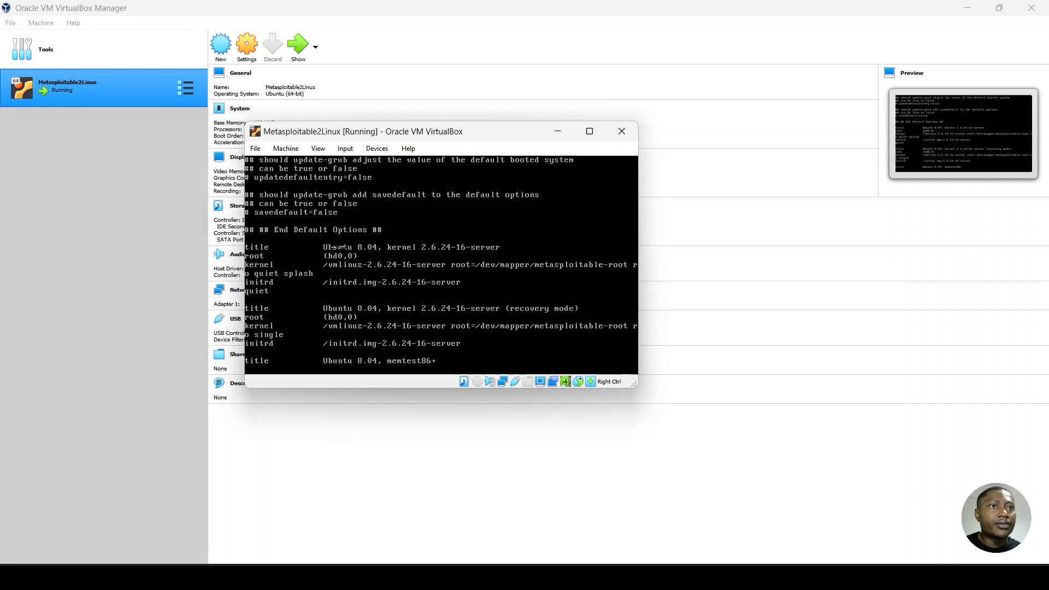
Insert noapic on the default kernel line, save menu.lst, and shut the VM down
key("i")
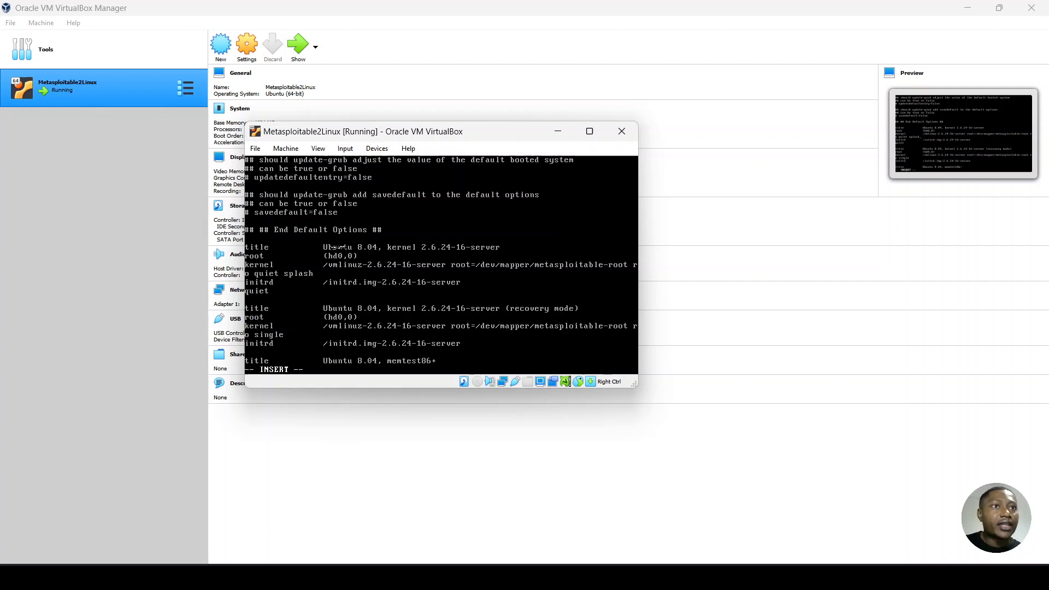
type("noapic")
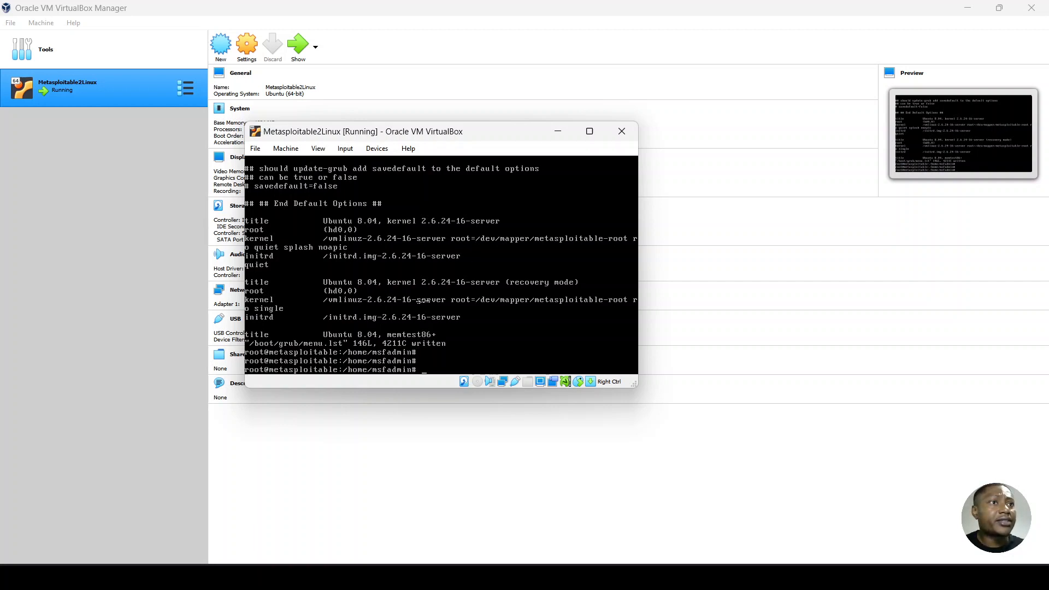
type("shutdo")
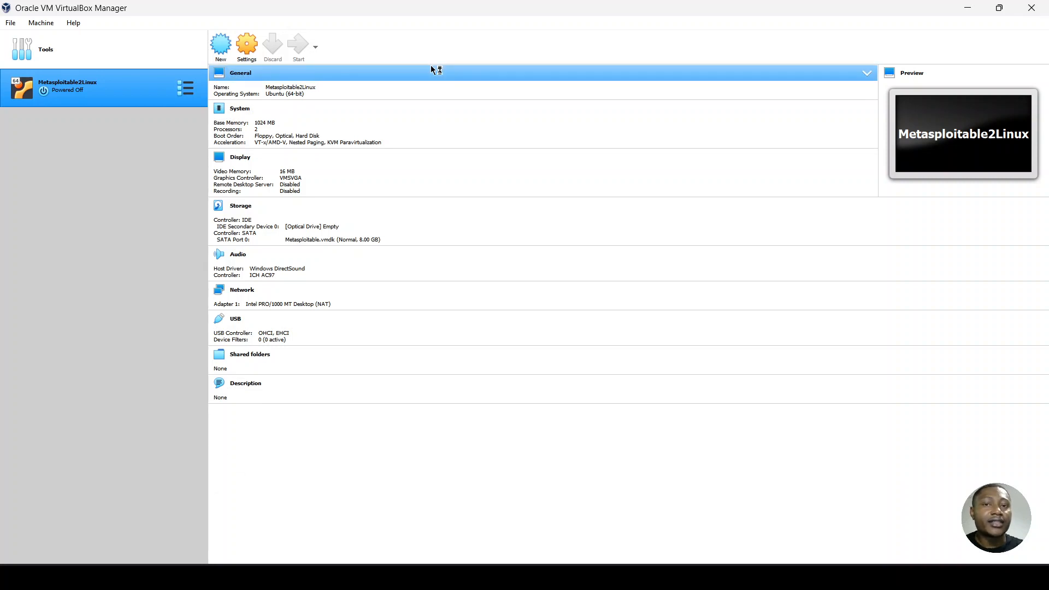
Start Metasploitable2Linux again from VirtualBox Manager so it boots with noapic
left_click(298, 44)
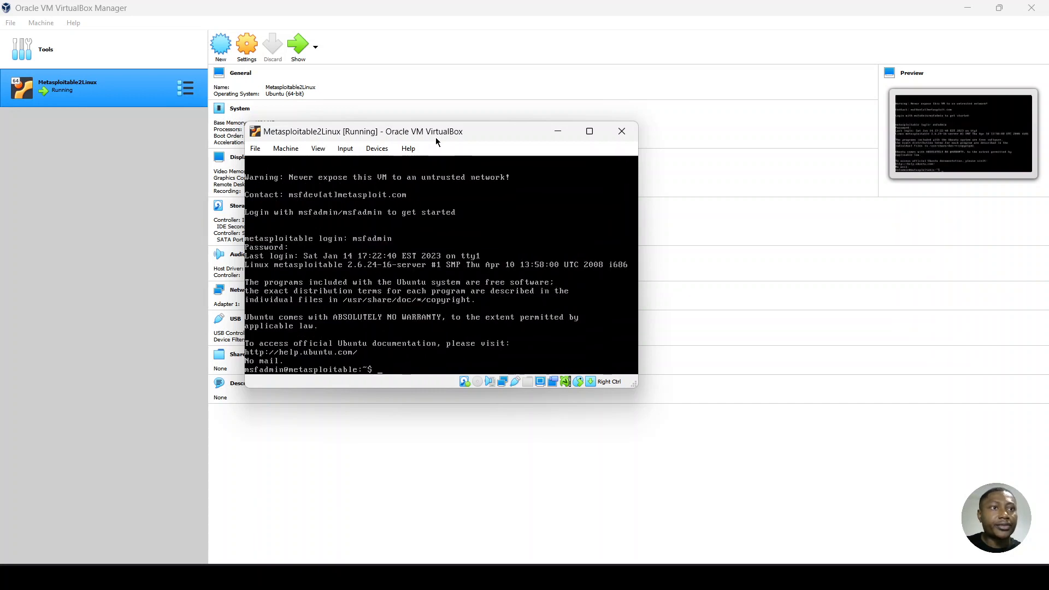
Run ping google.com from the msfadmin shell to test connectivity
type("ping google.c")
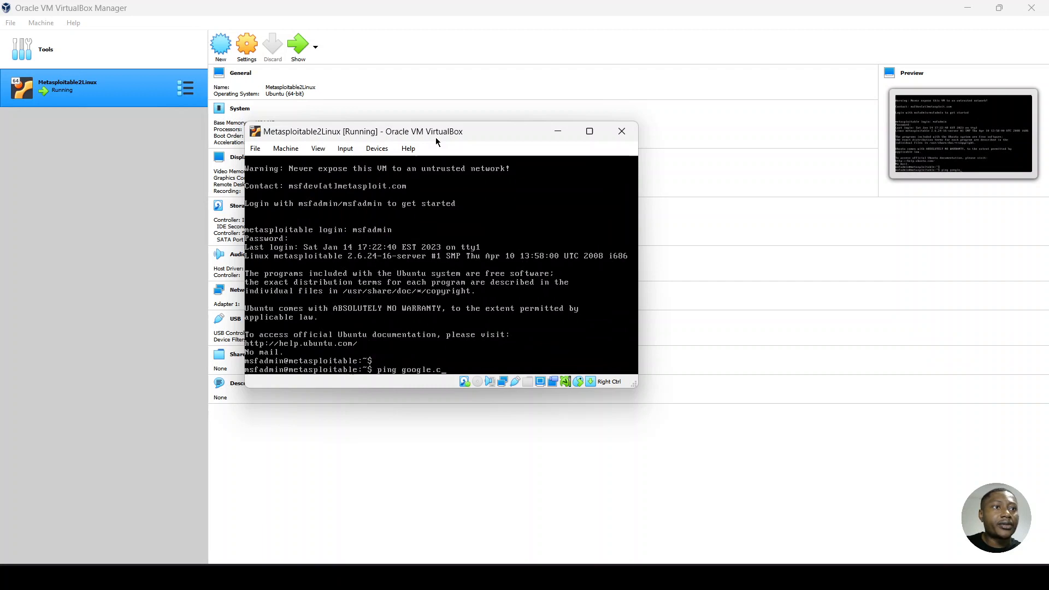